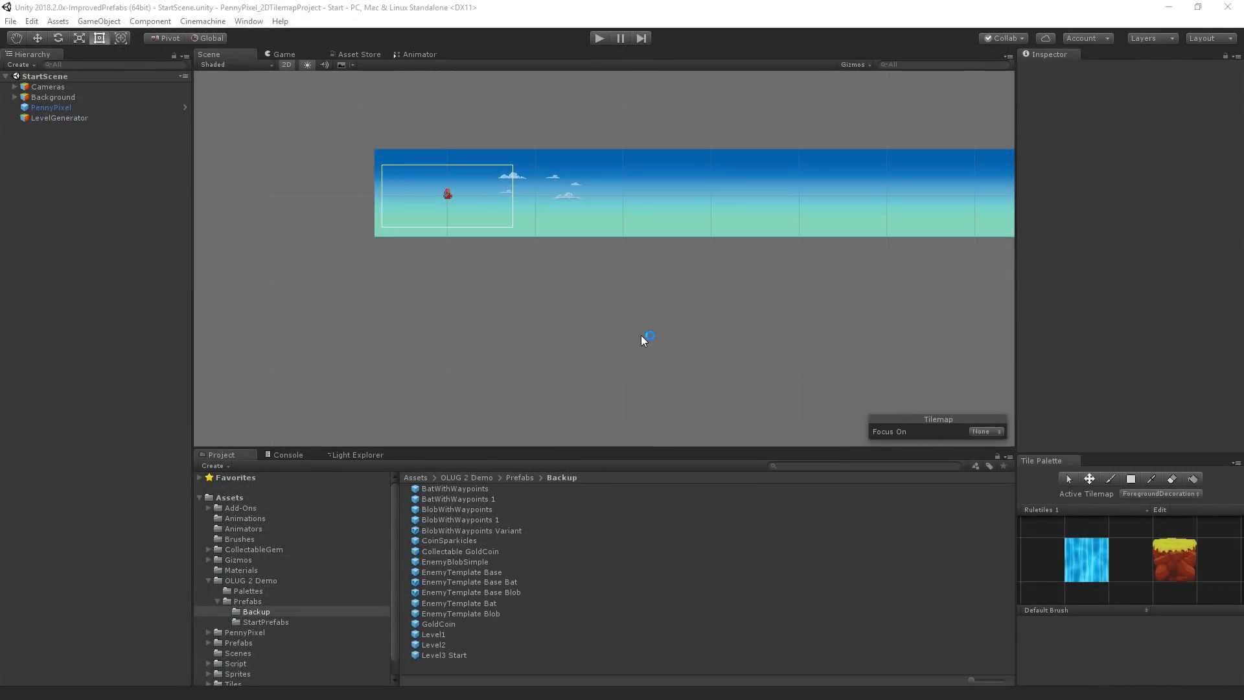
mouse_move(490, 306)
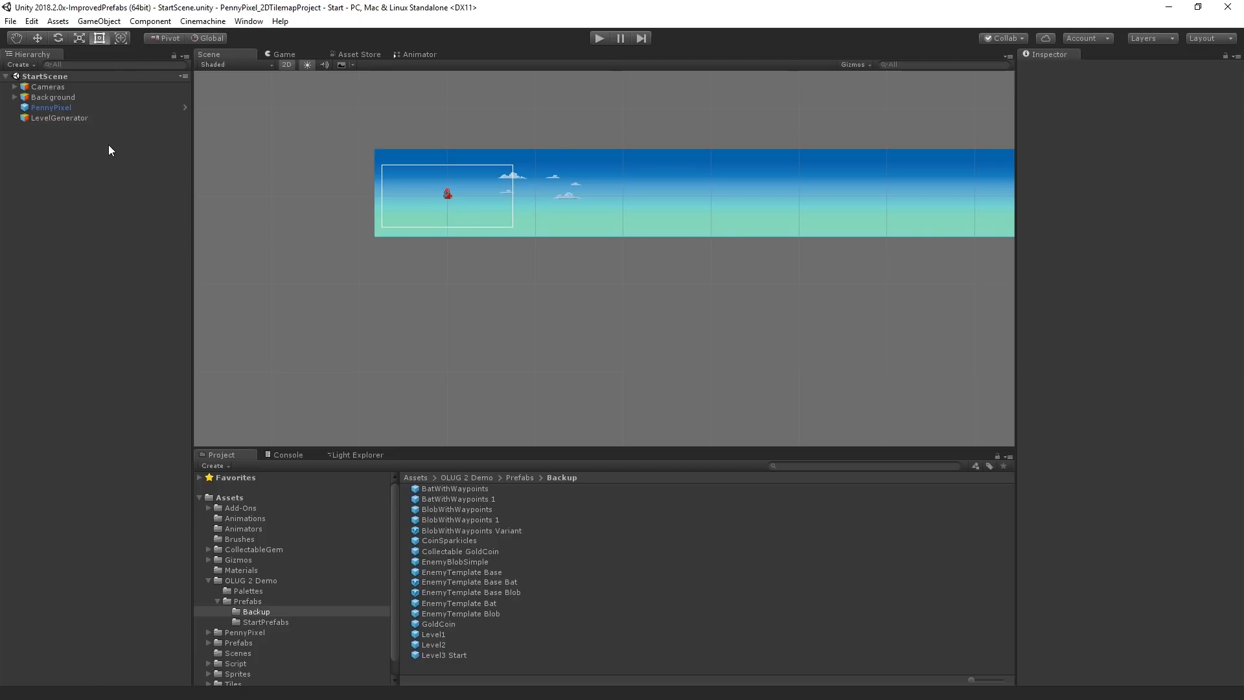
mouse_move(306, 630)
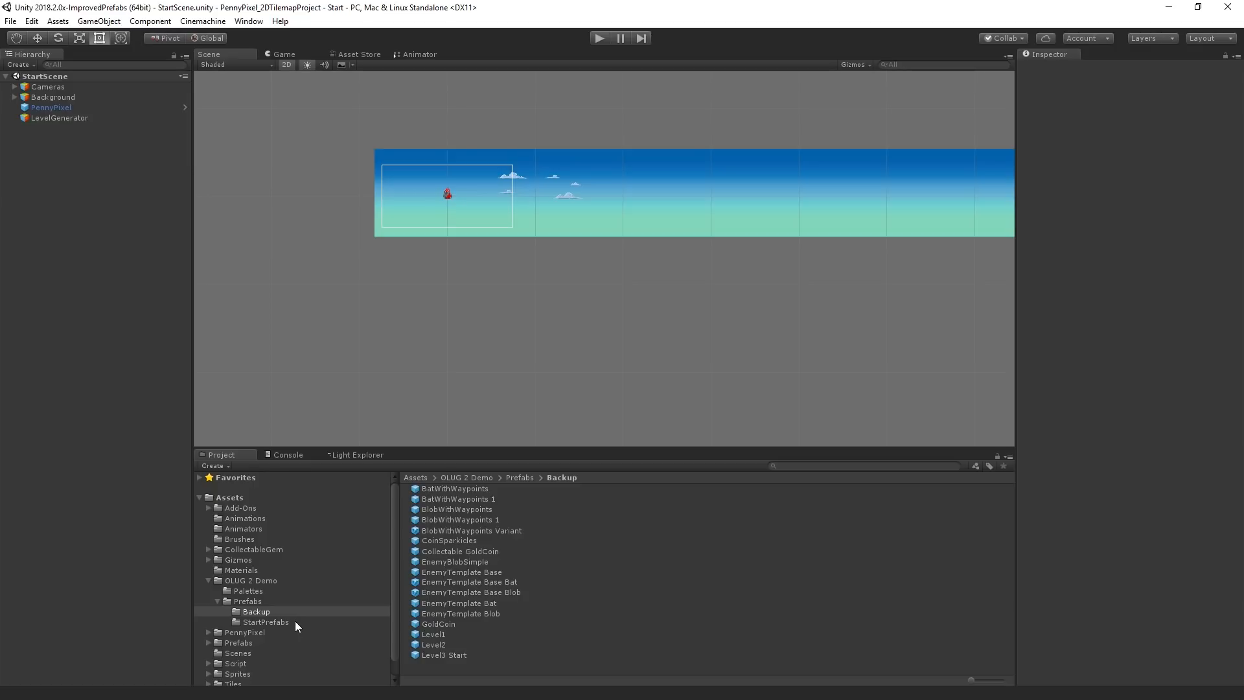
mouse_move(272, 629)
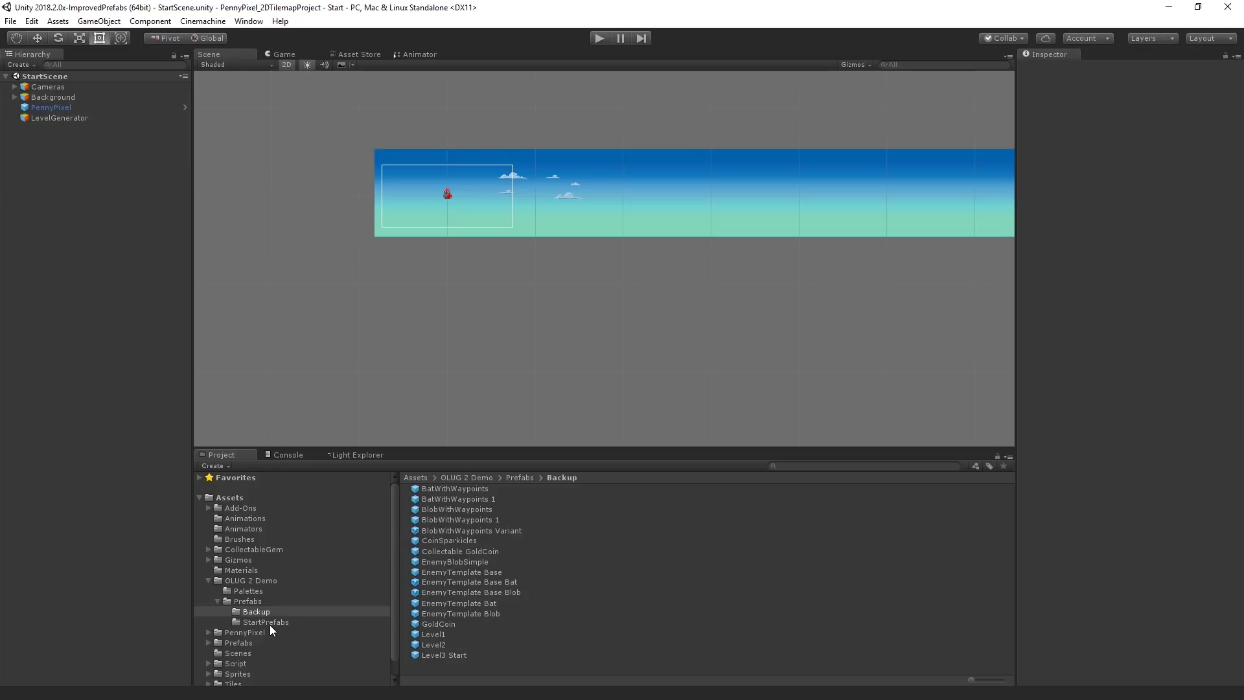
Step: Show the StartPrefabs folder contents in the Project browser
click(263, 622)
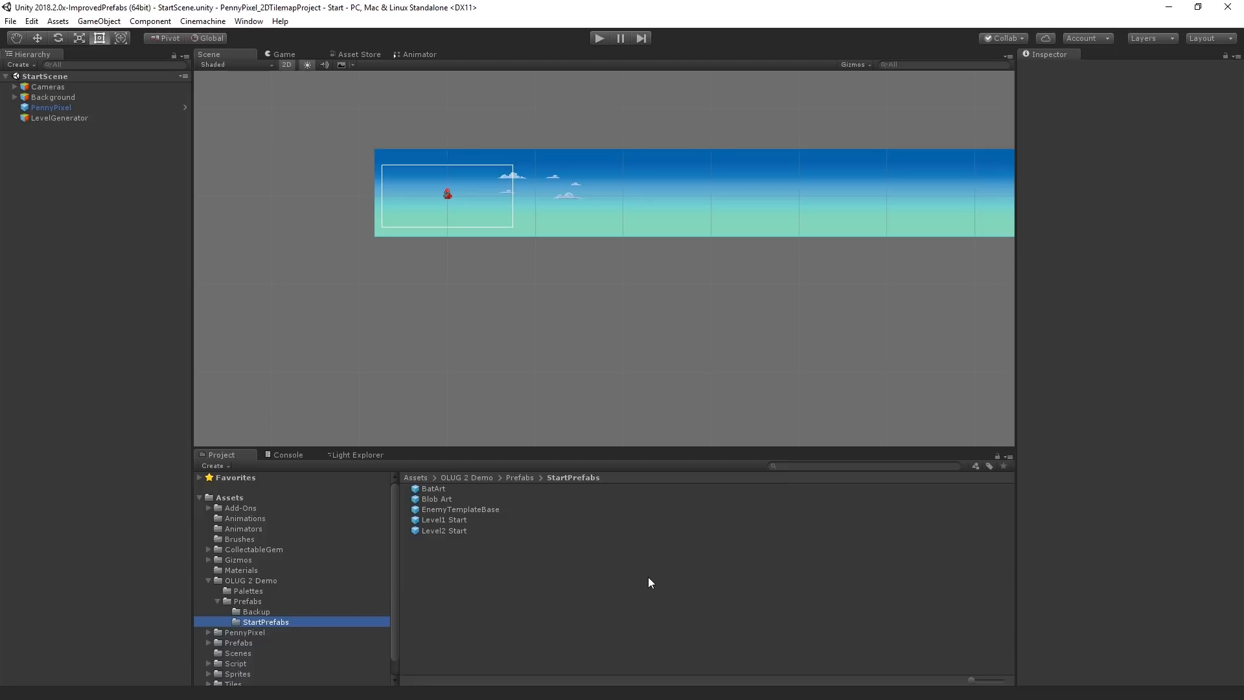
mouse_move(549, 500)
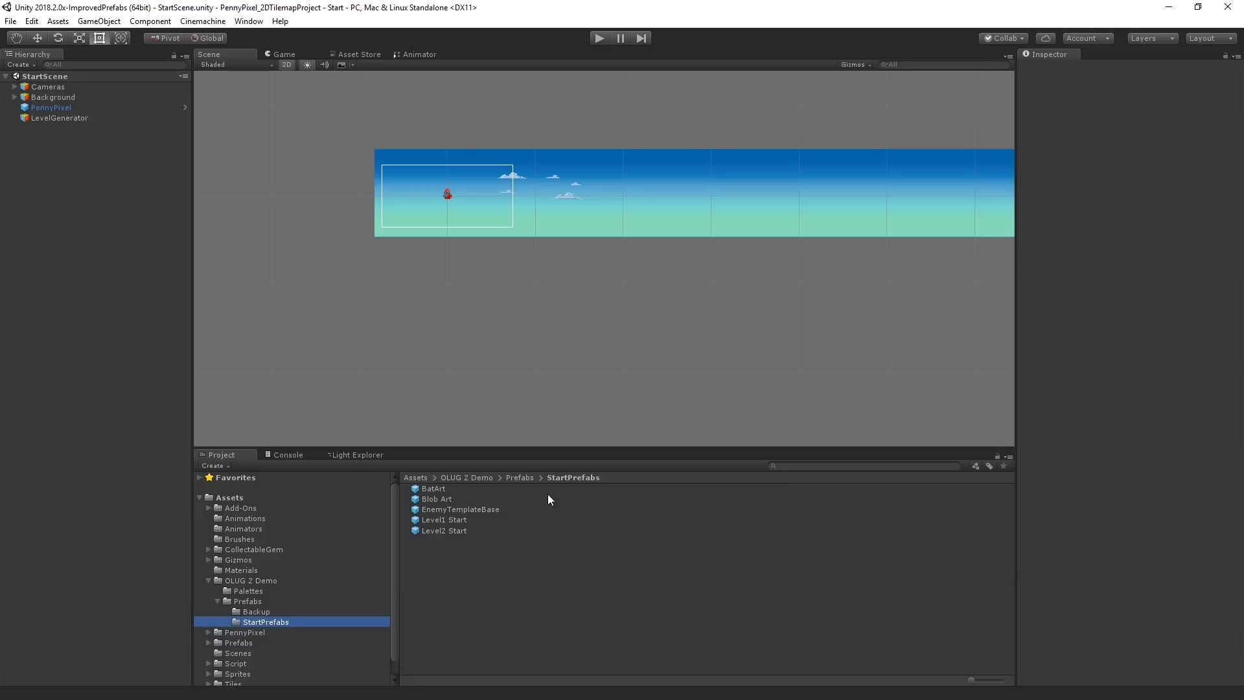
click(58, 117)
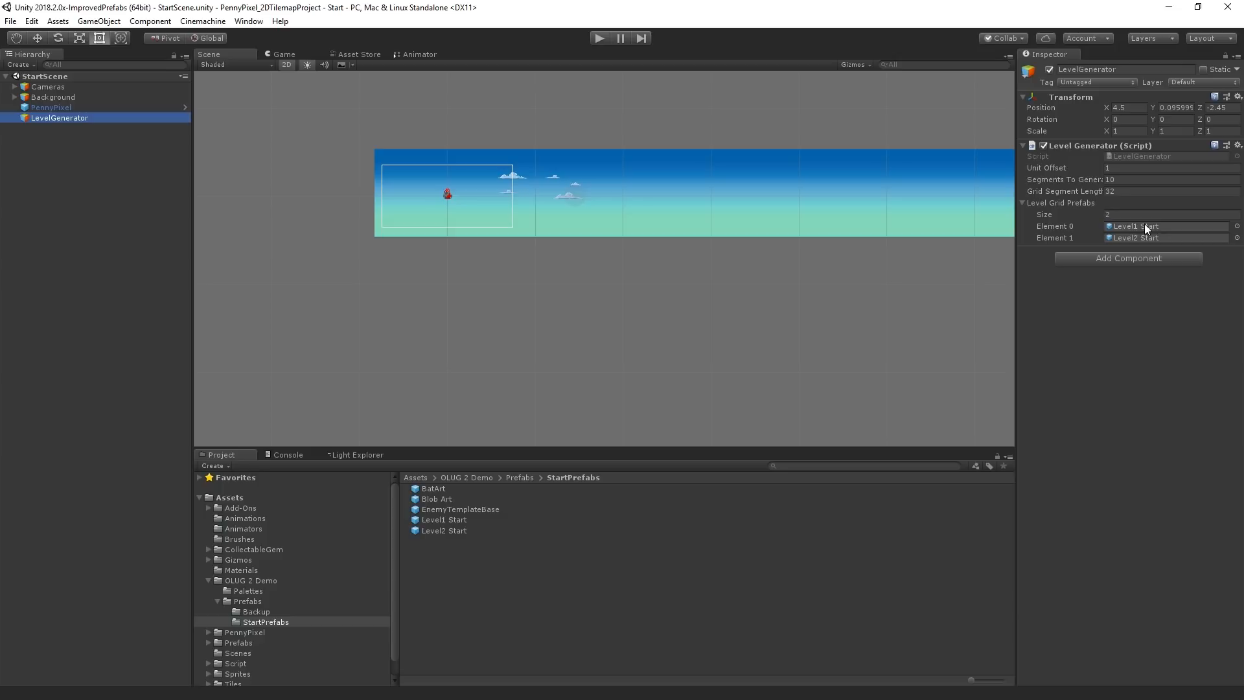
mouse_move(519, 602)
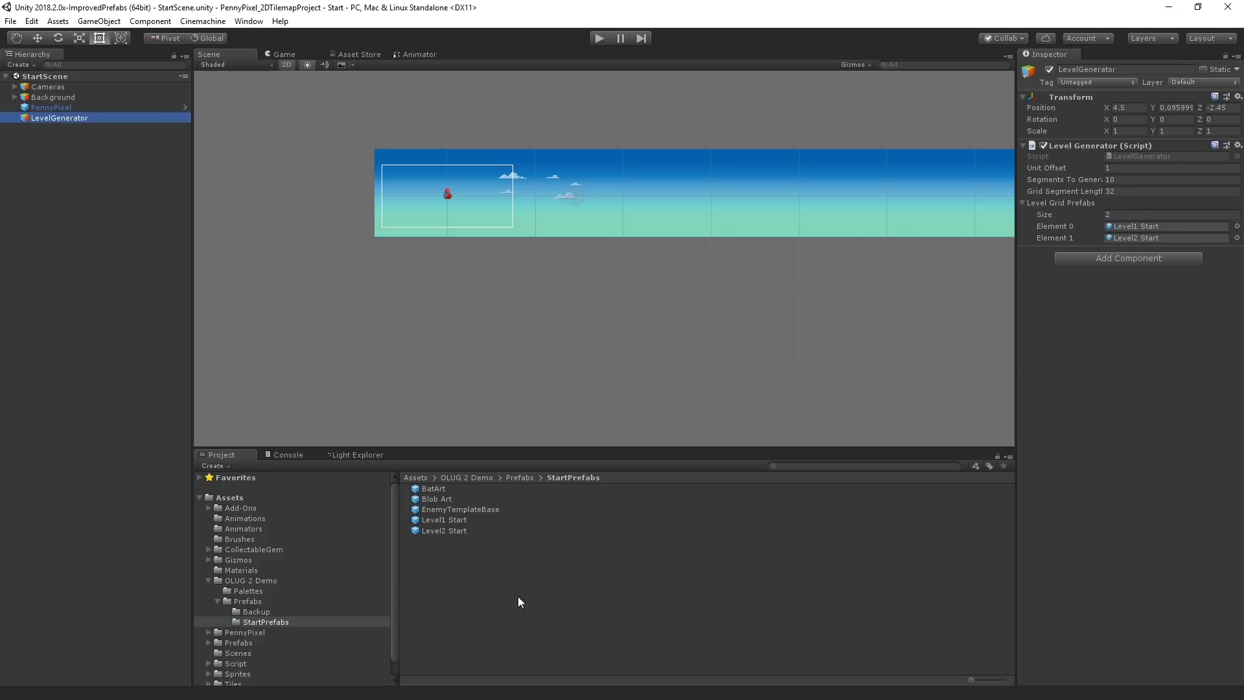
mouse_move(427, 530)
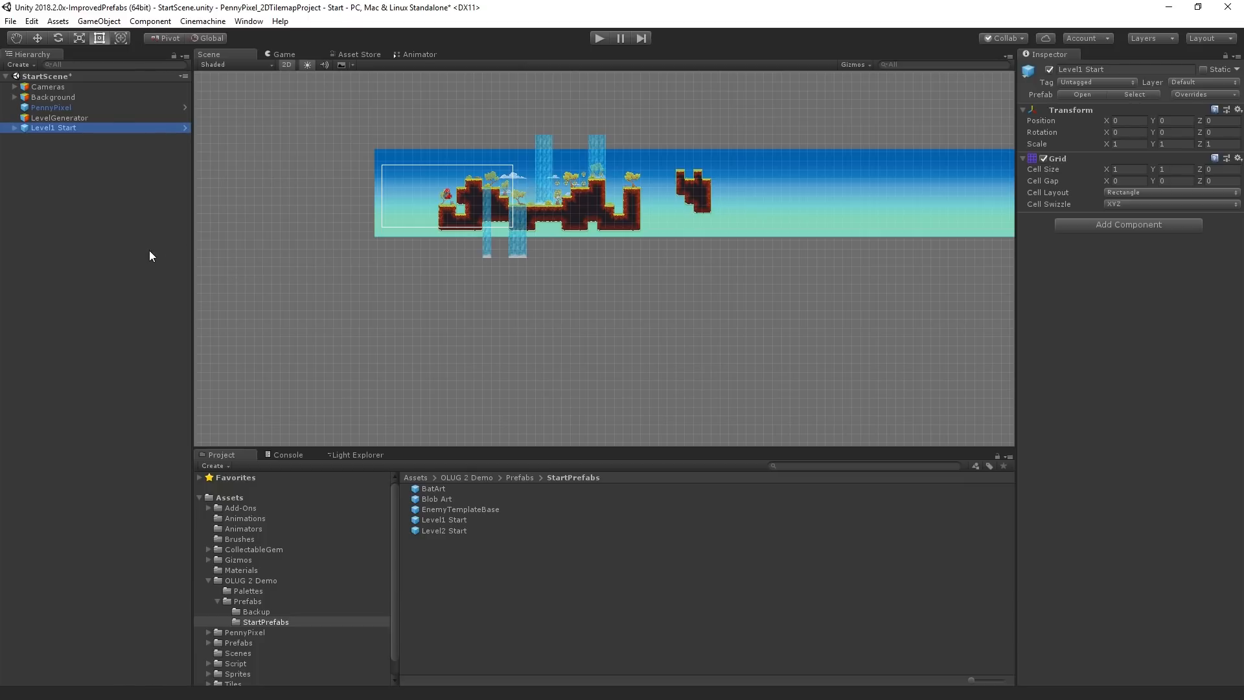
mouse_move(106, 177)
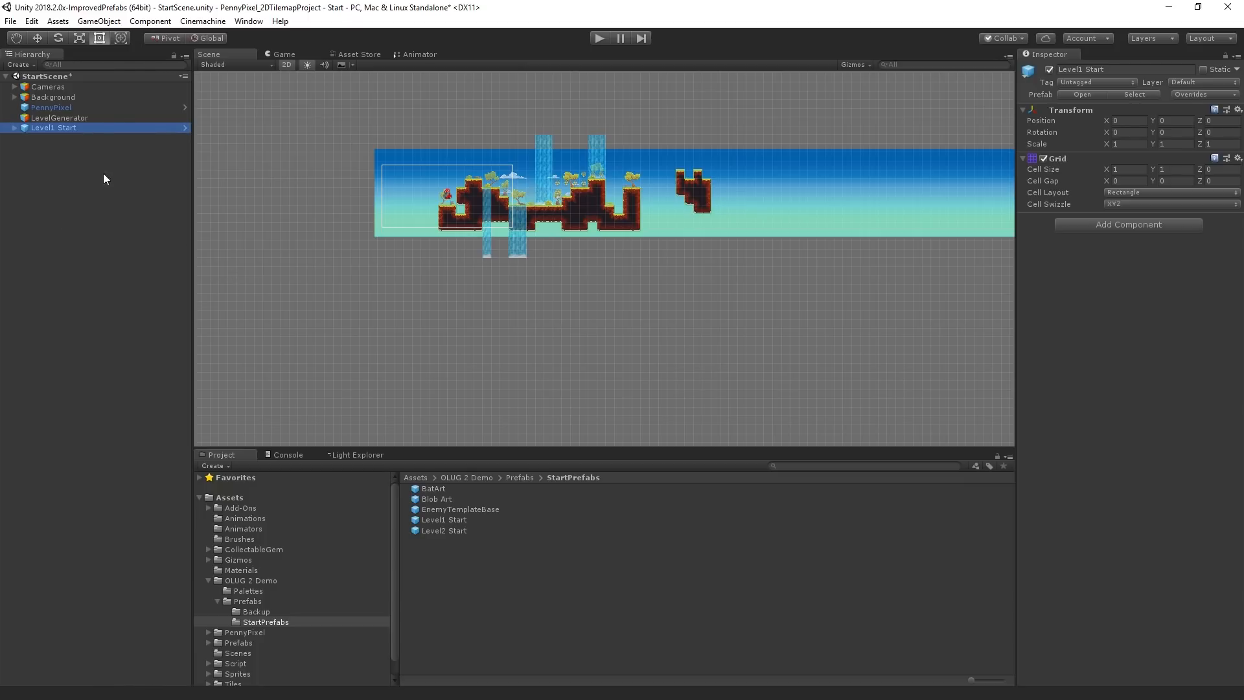
mouse_move(187, 127)
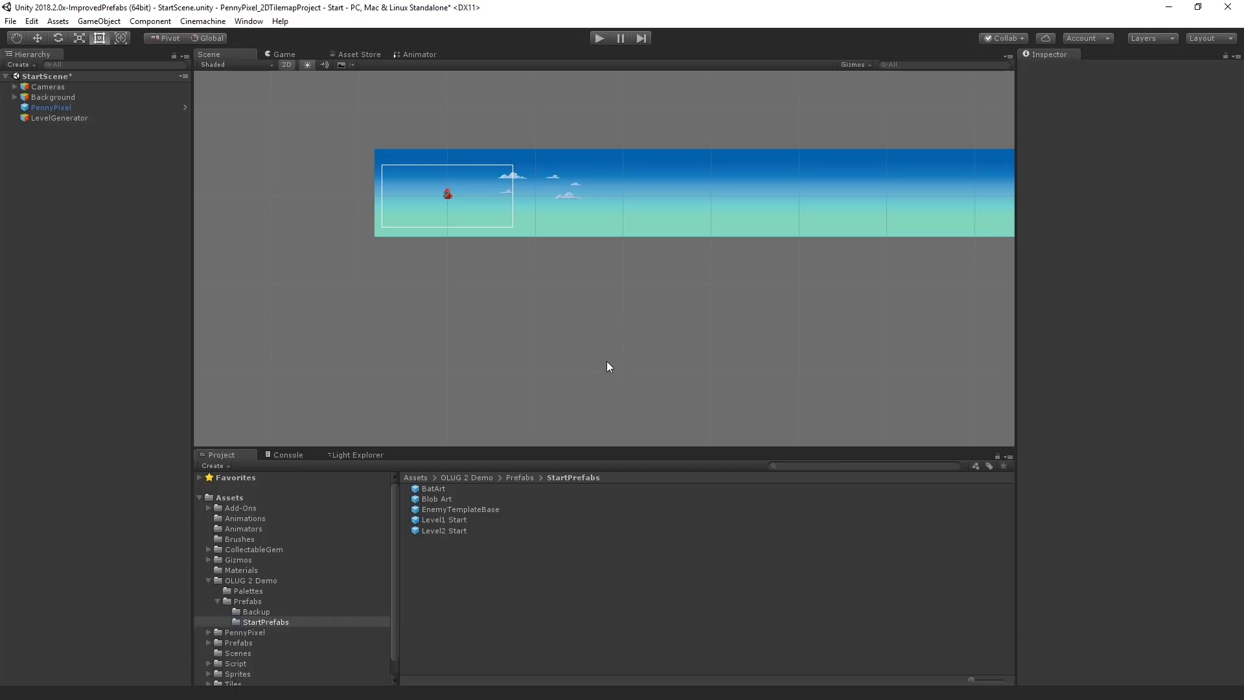
mouse_move(683, 481)
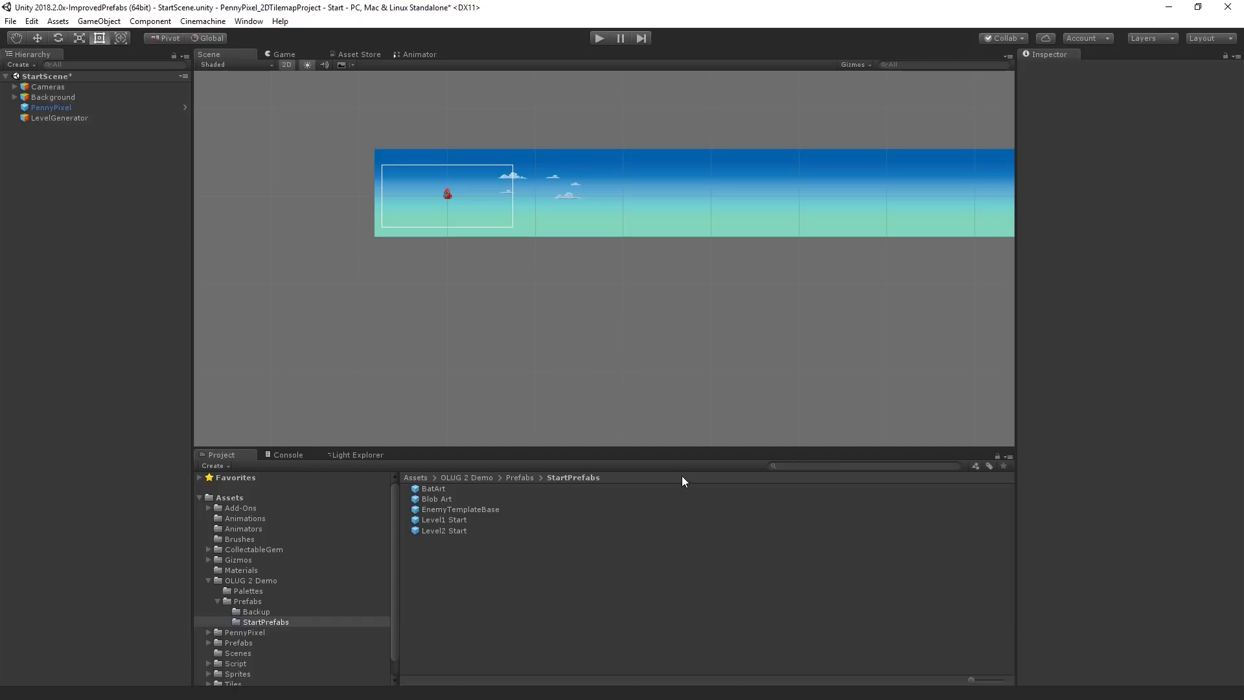
Step: Open Level1 Start in Prefab Mode, glance at Level2 Start, and return to Level1 Start
click(443, 520)
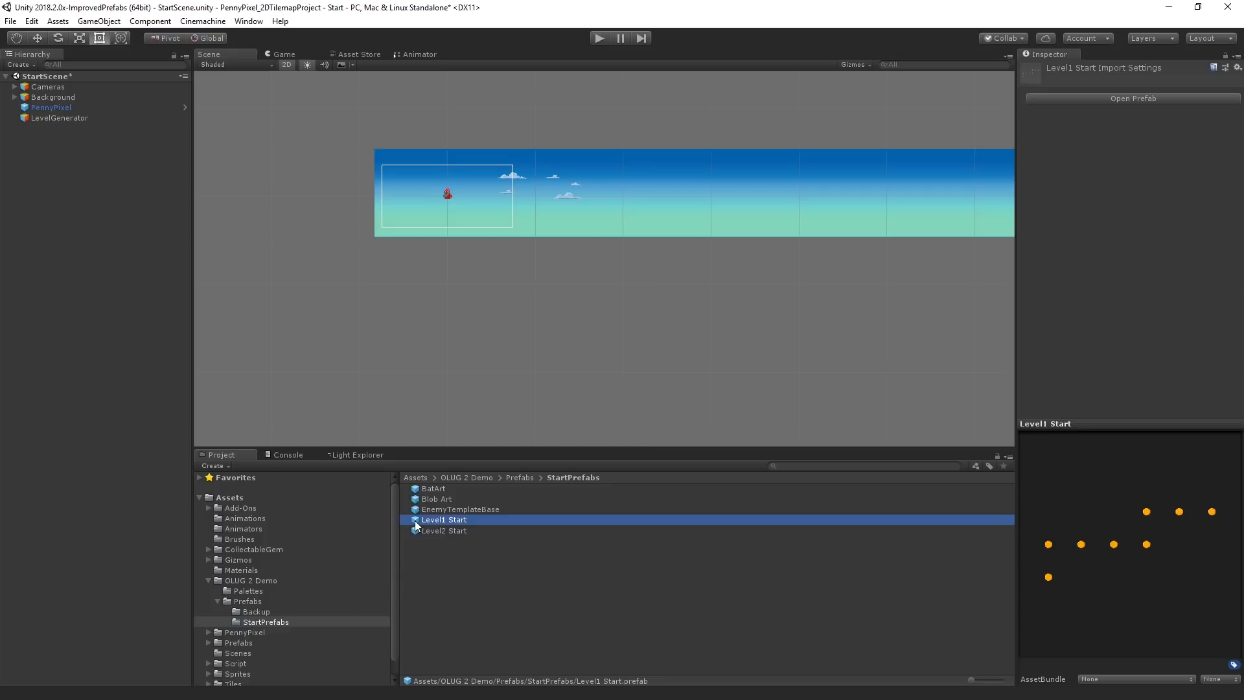
double_click(443, 519)
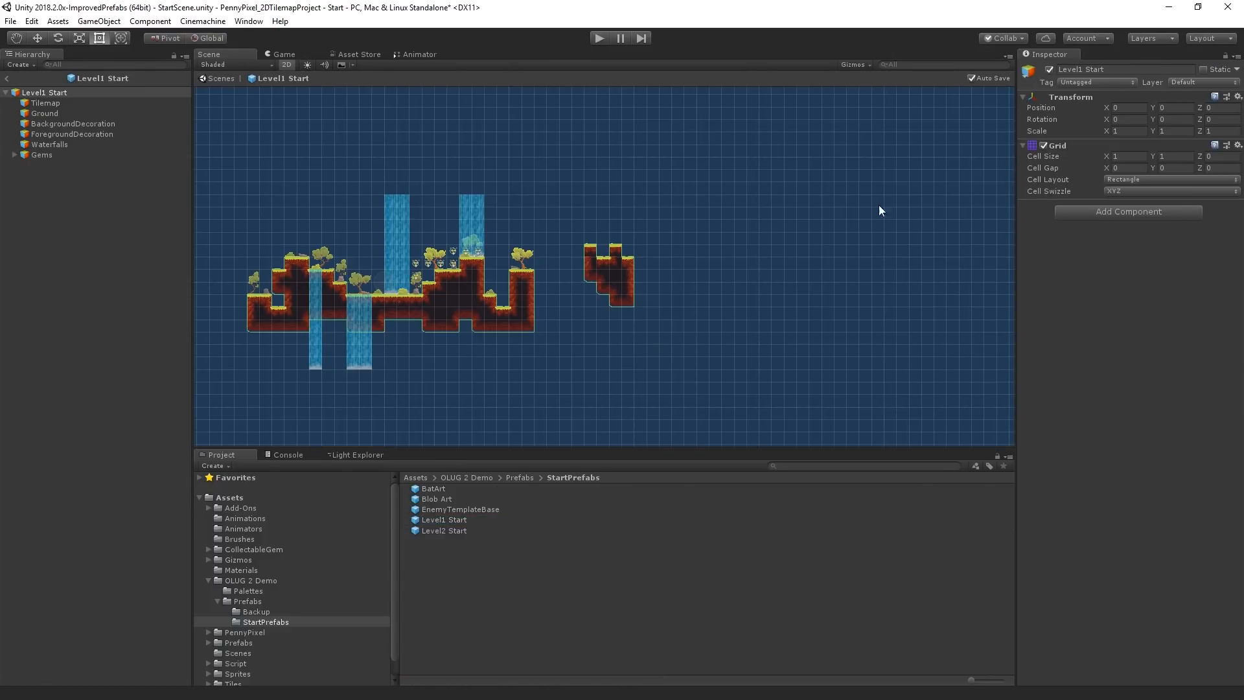
double_click(443, 531)
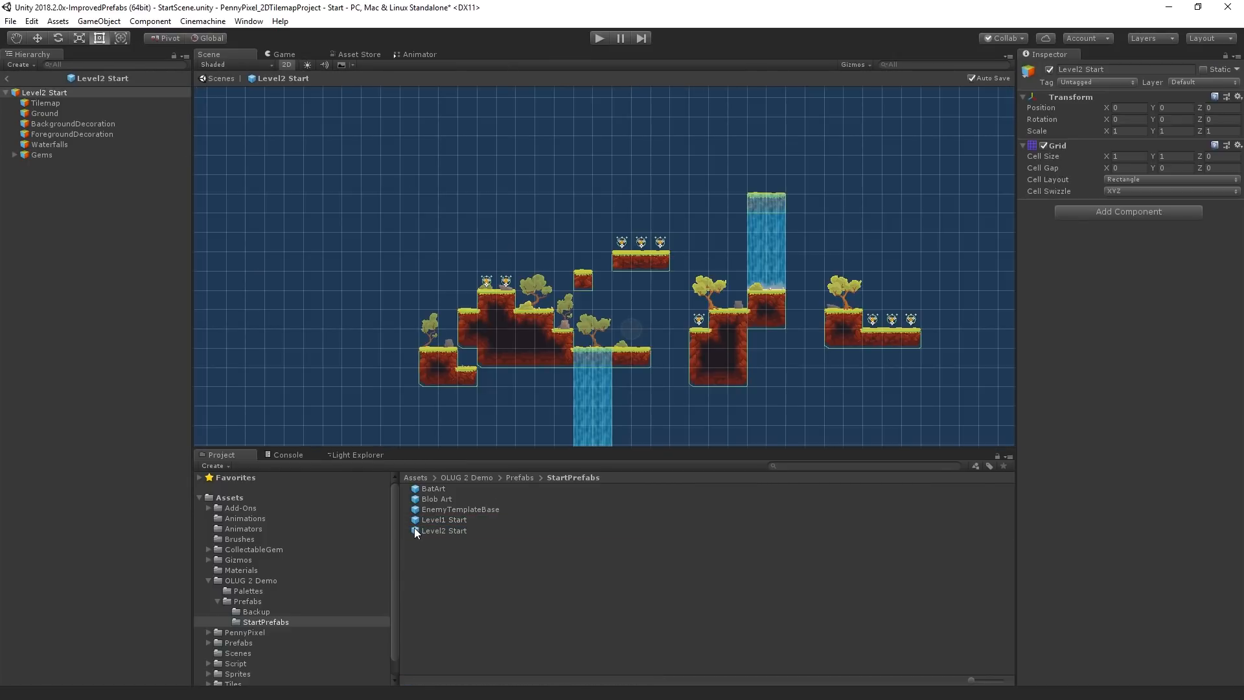
click(444, 519)
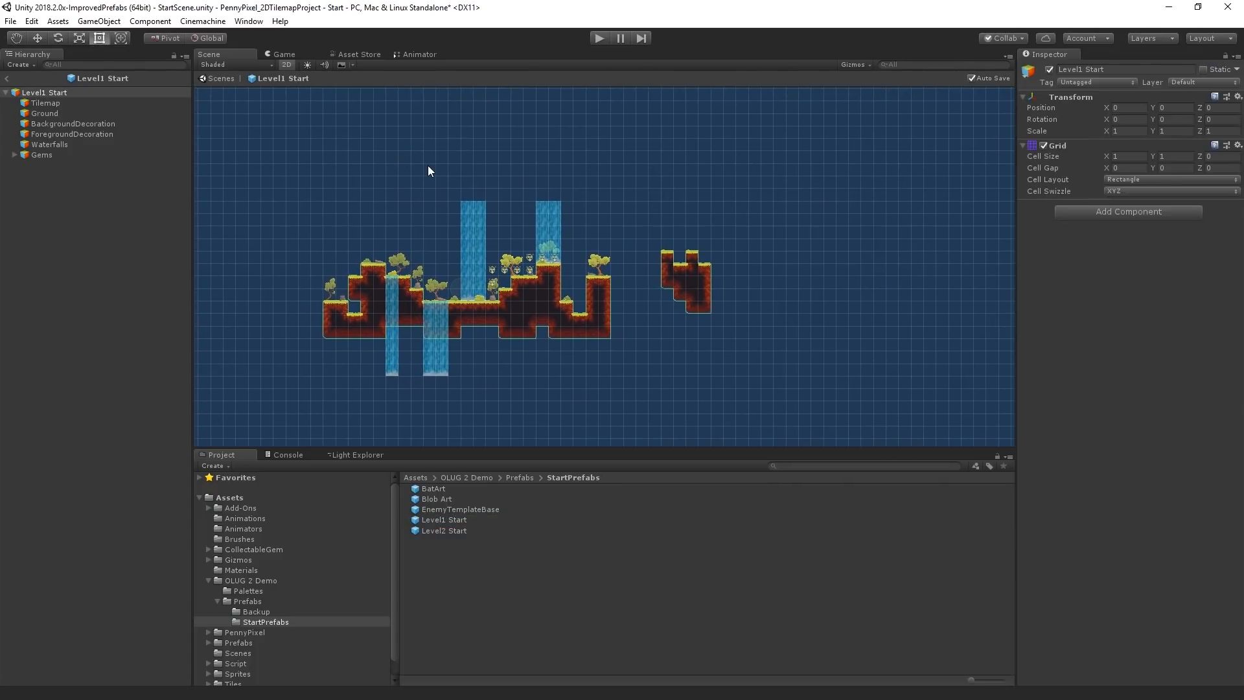
mouse_move(474, 150)
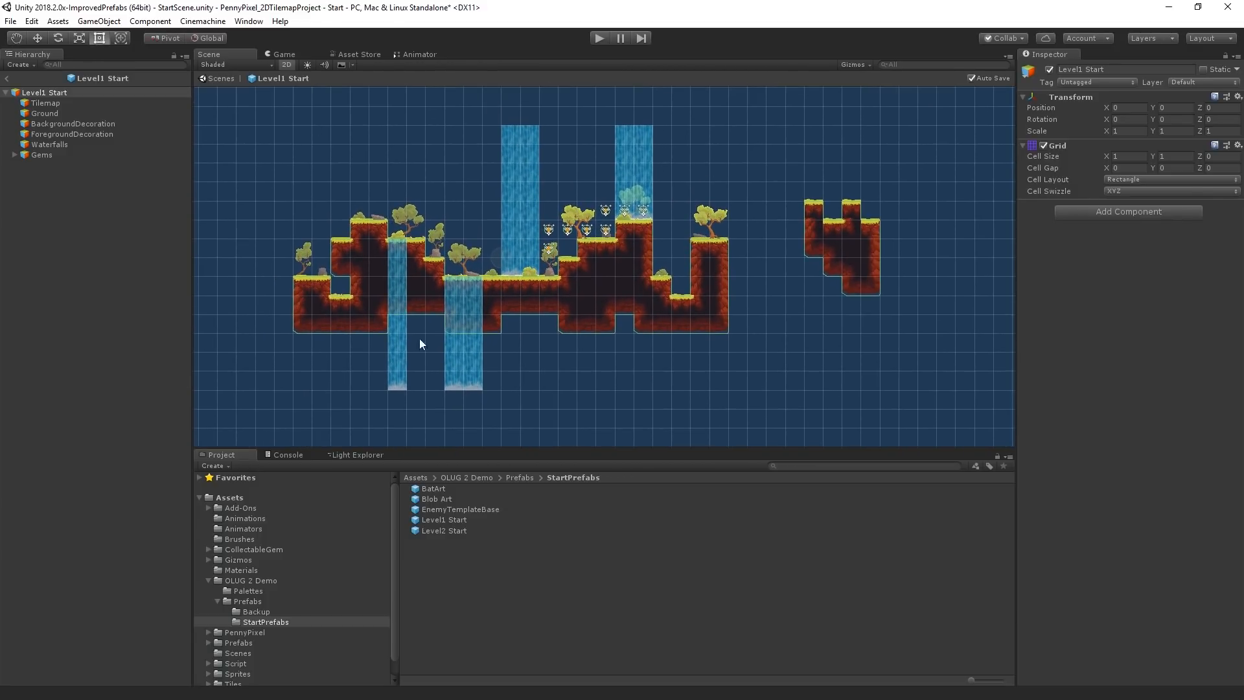
mouse_move(464, 223)
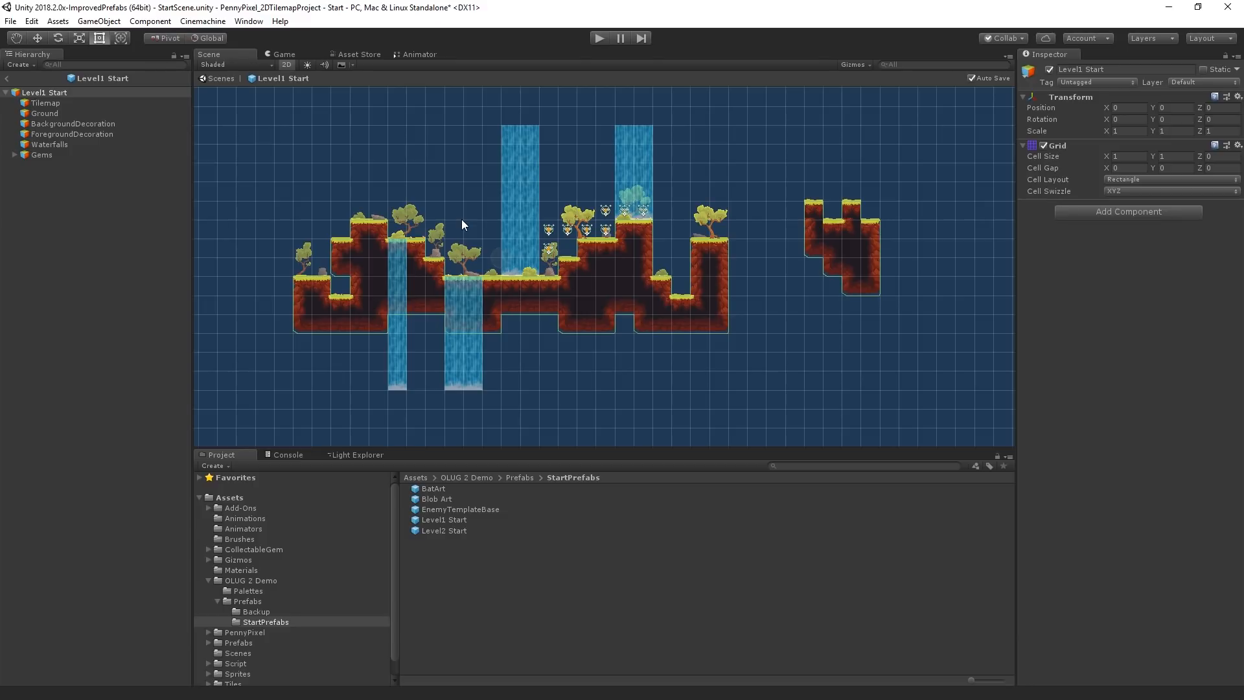
mouse_move(550, 230)
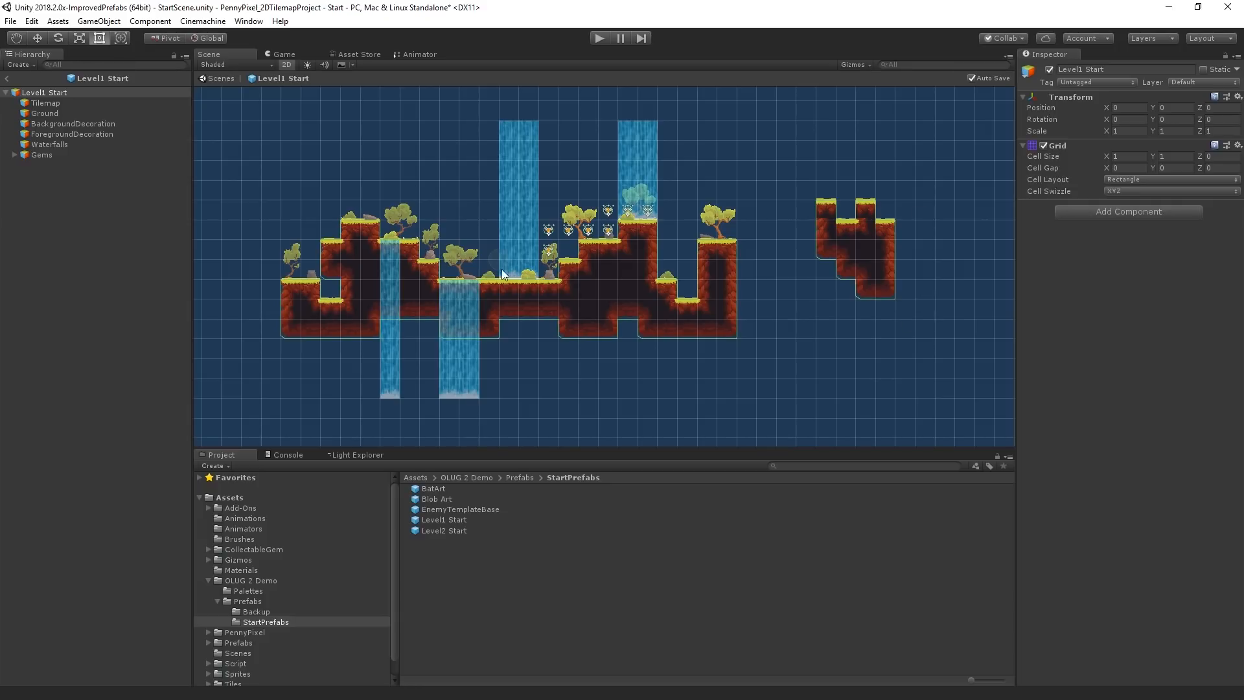
mouse_move(698, 357)
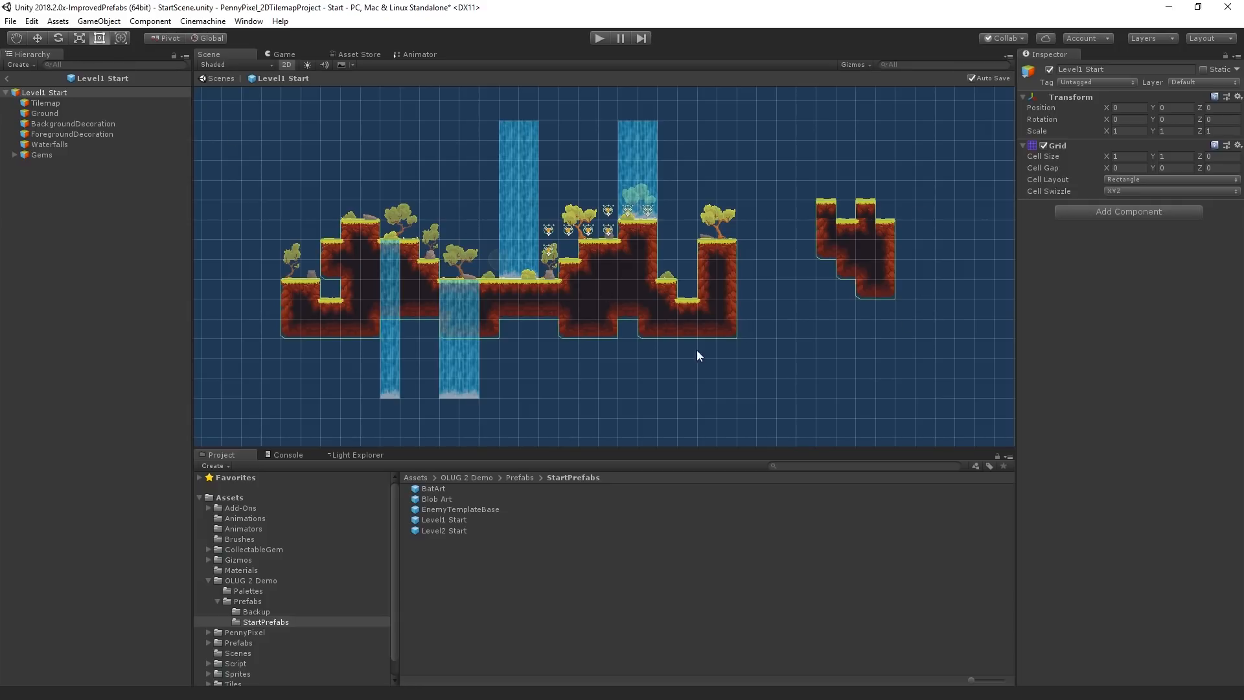
mouse_move(672, 366)
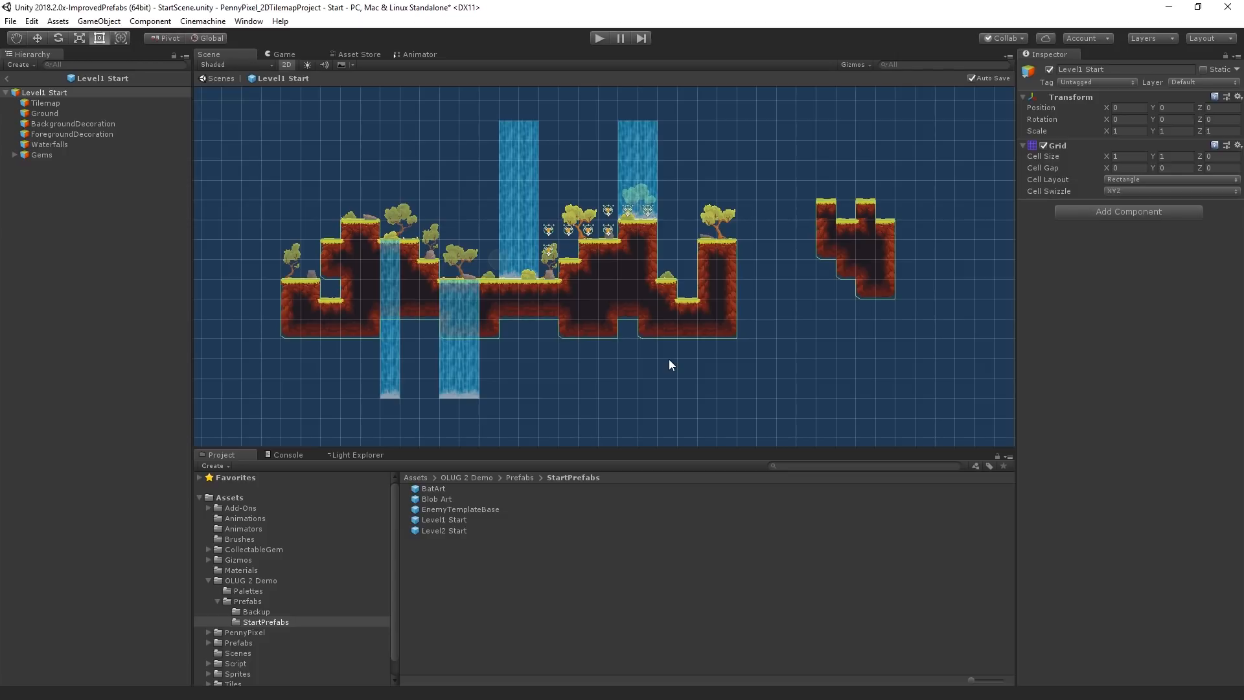
mouse_move(584, 332)
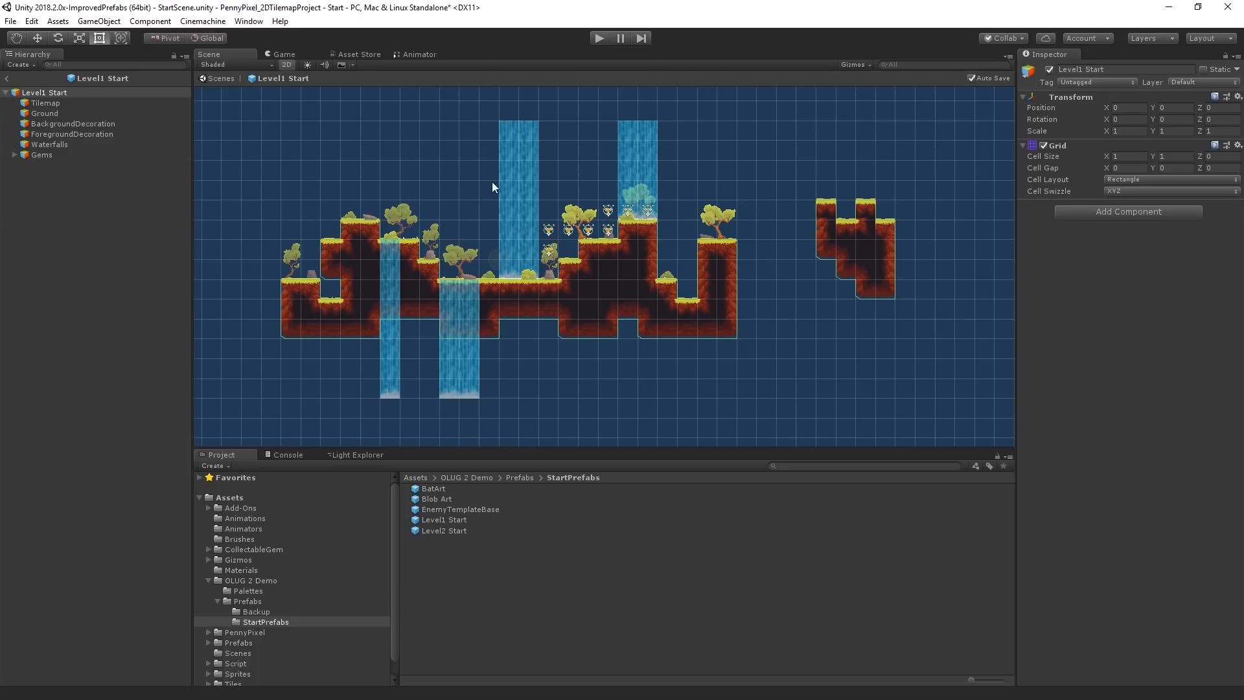
mouse_move(469, 226)
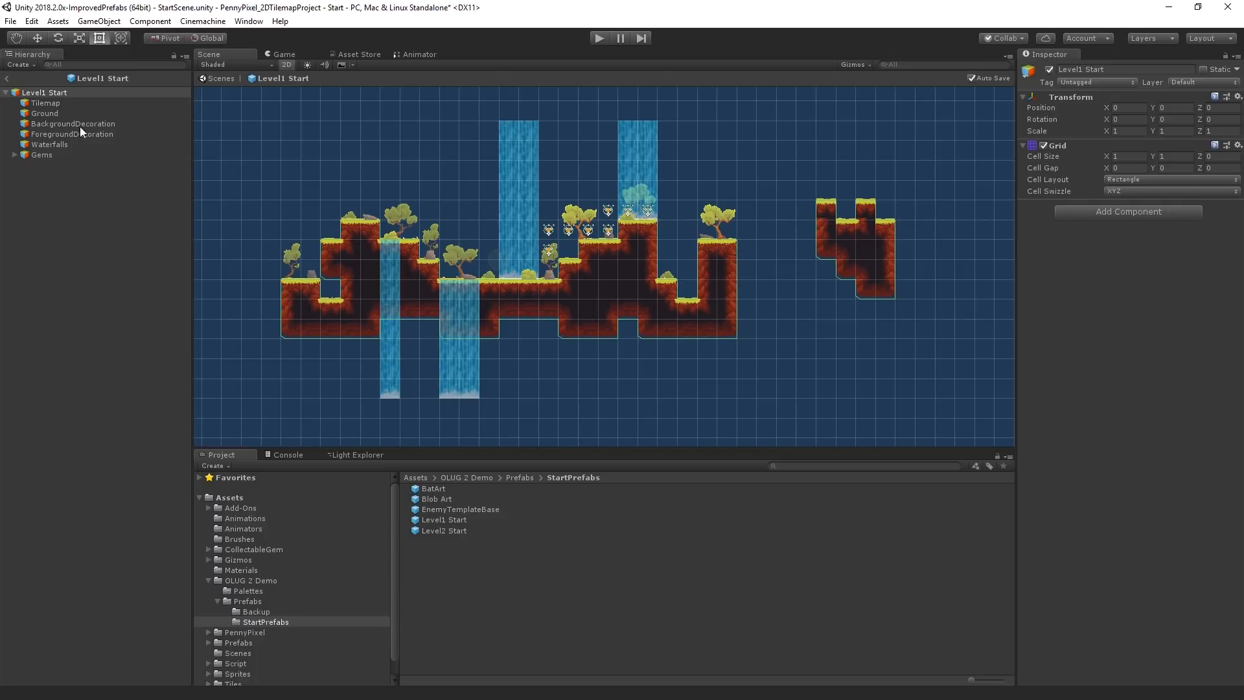
mouse_move(77, 133)
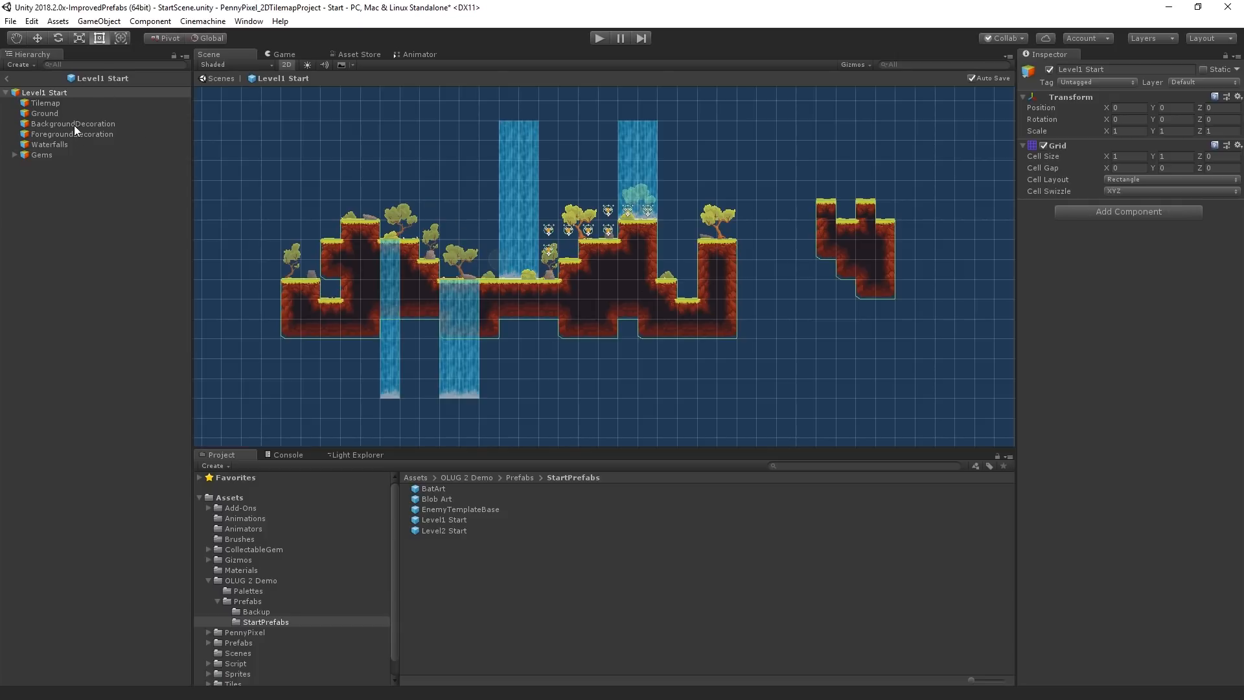
Step: Add an empty child object named EnemyWaypoints to the Level1 Start prefab
right_click(52, 77)
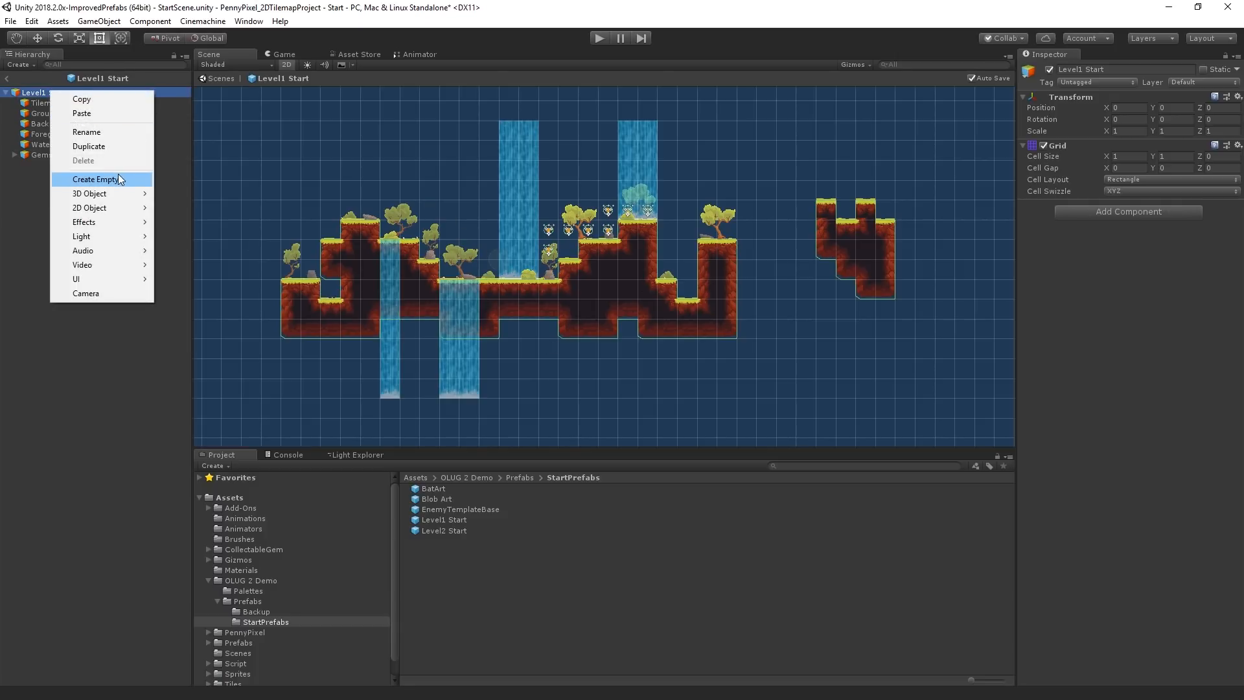
click(95, 178)
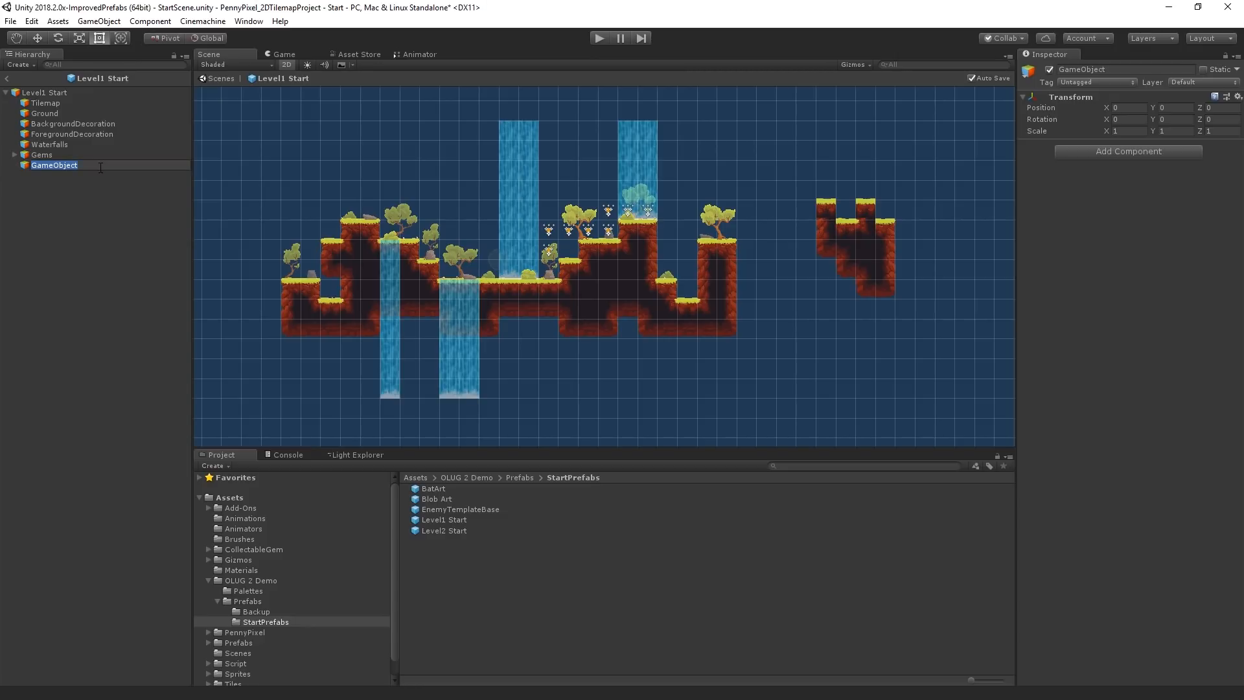
text(Enemy)
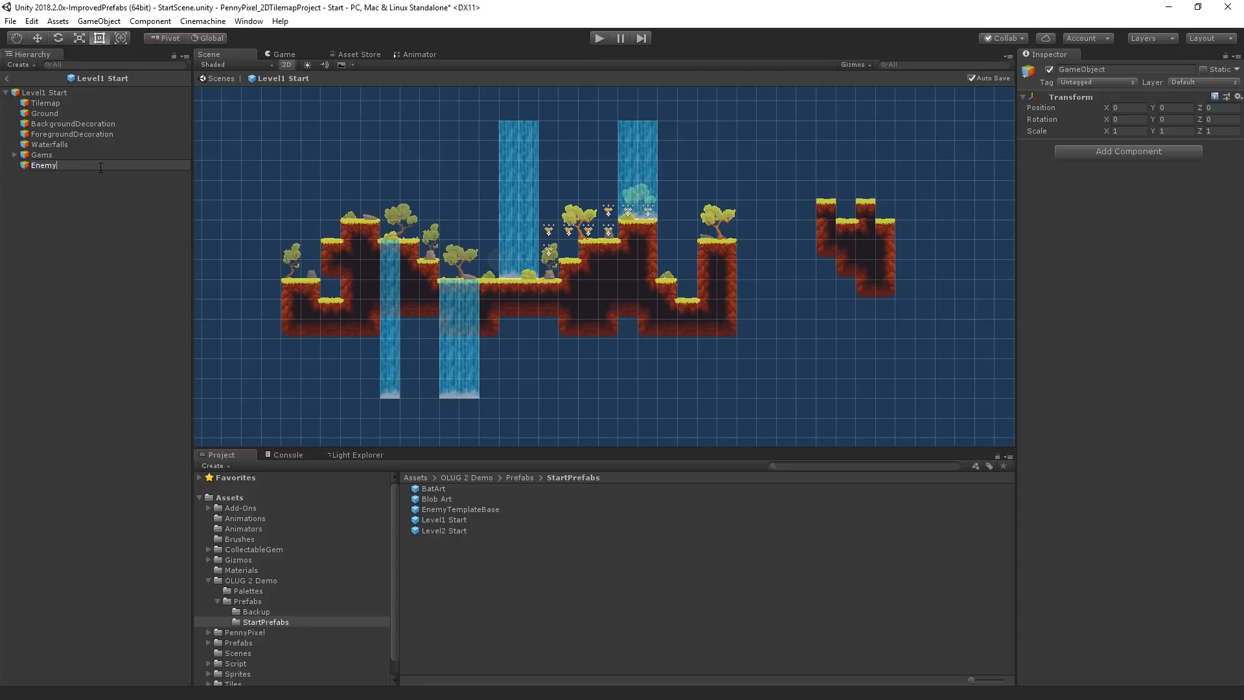
text(Waypoints)
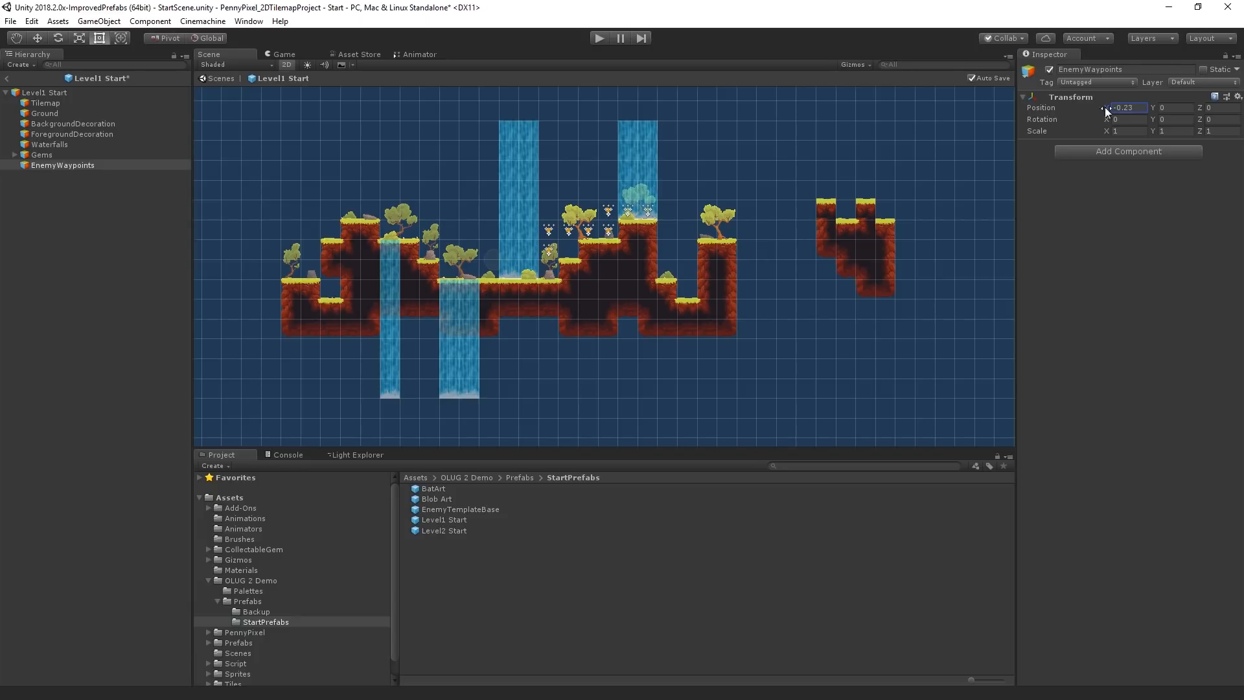
Step: Assign EnemyWaypoints a magenta dot icon from the Inspector icon selector
click(1029, 69)
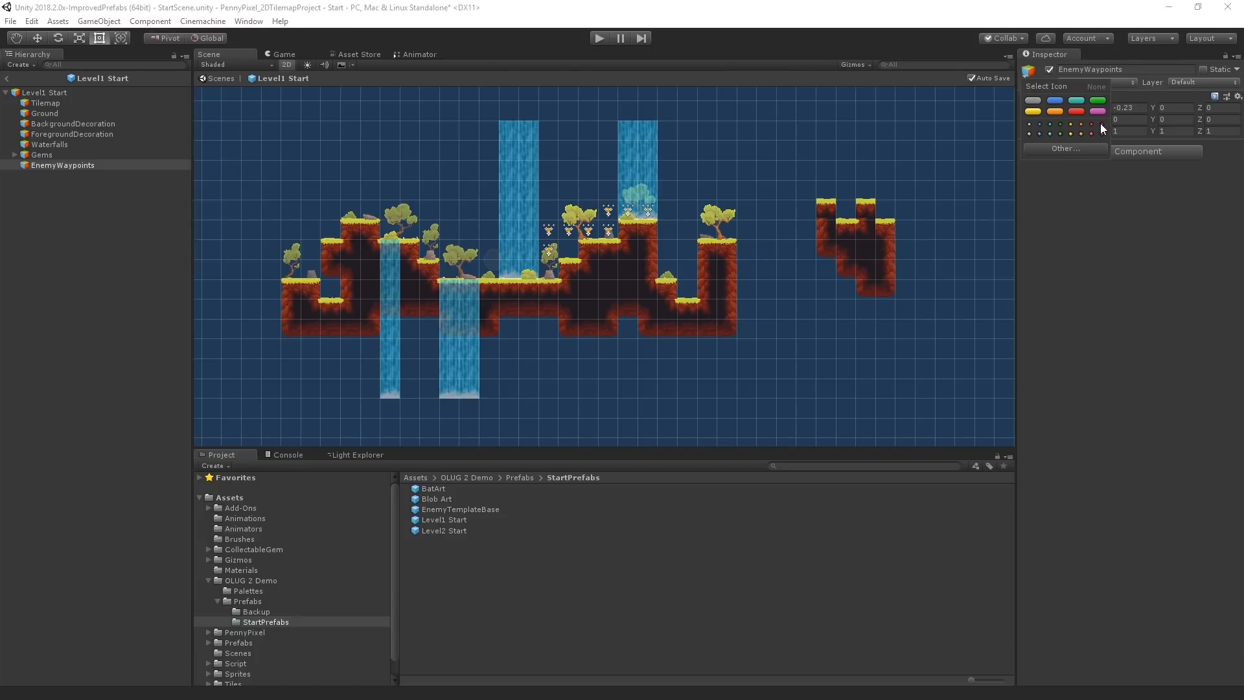
click(62, 166)
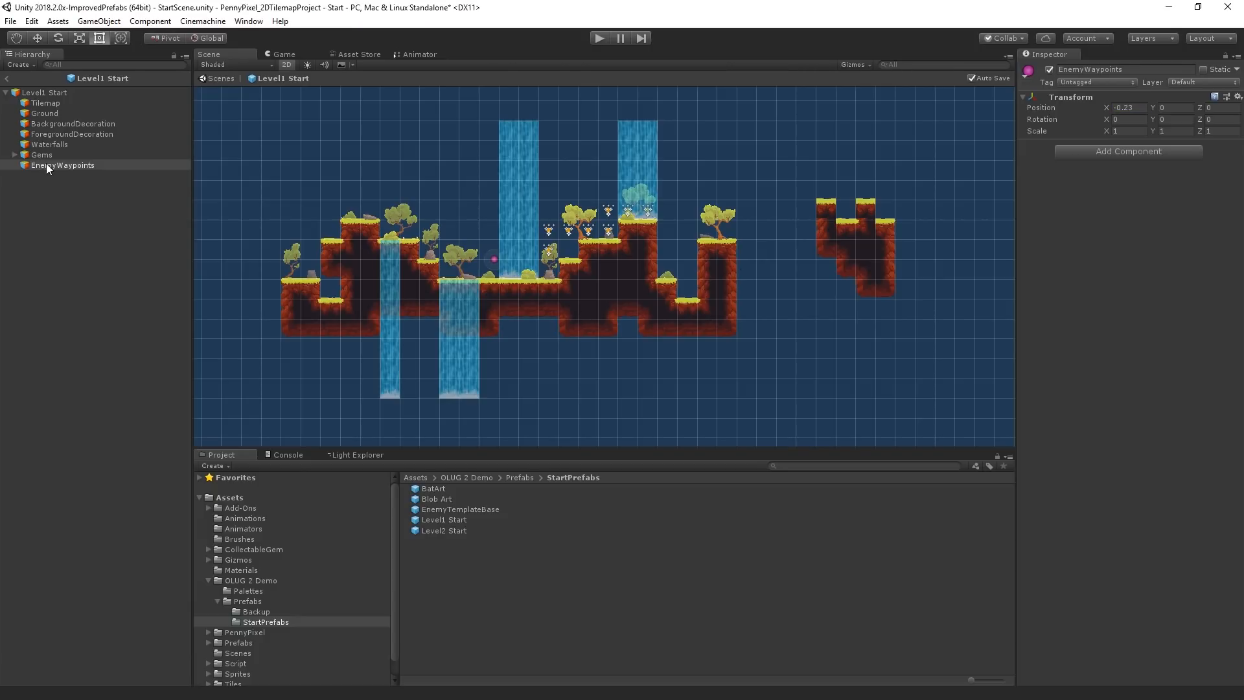
Step: Create Waypoint 1 under EnemyWaypoints with a pink label icon
right_click(62, 166)
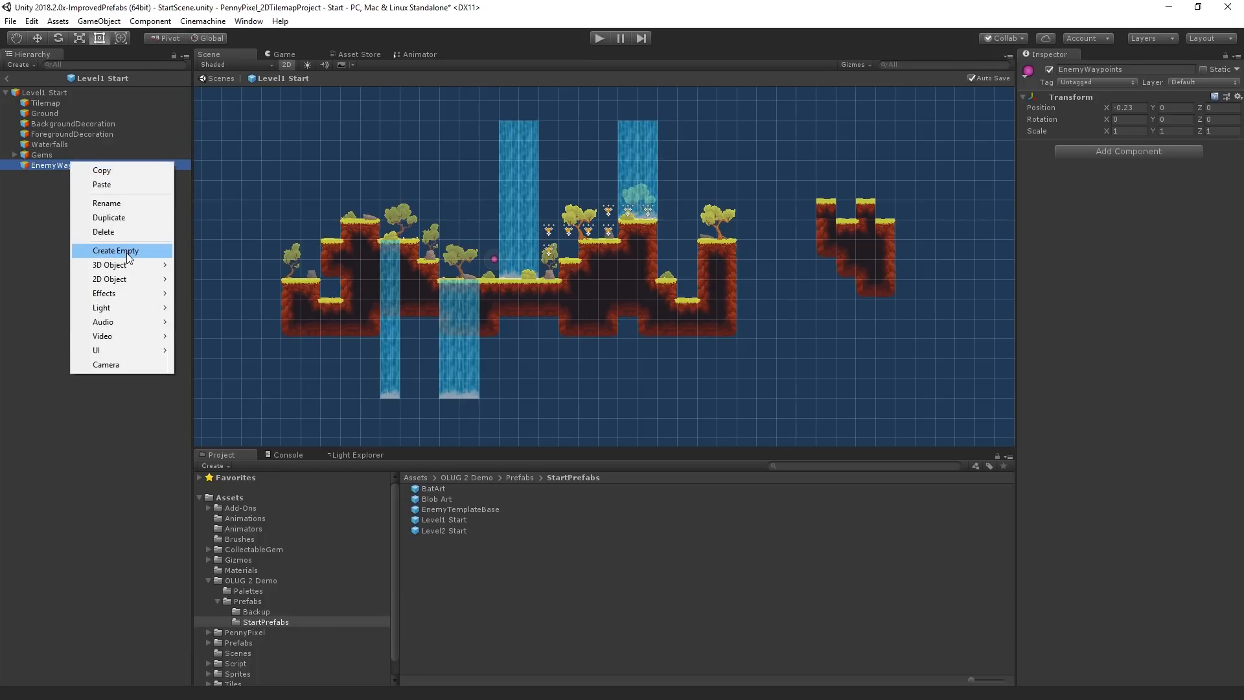
click(114, 250)
text(Waypoint)
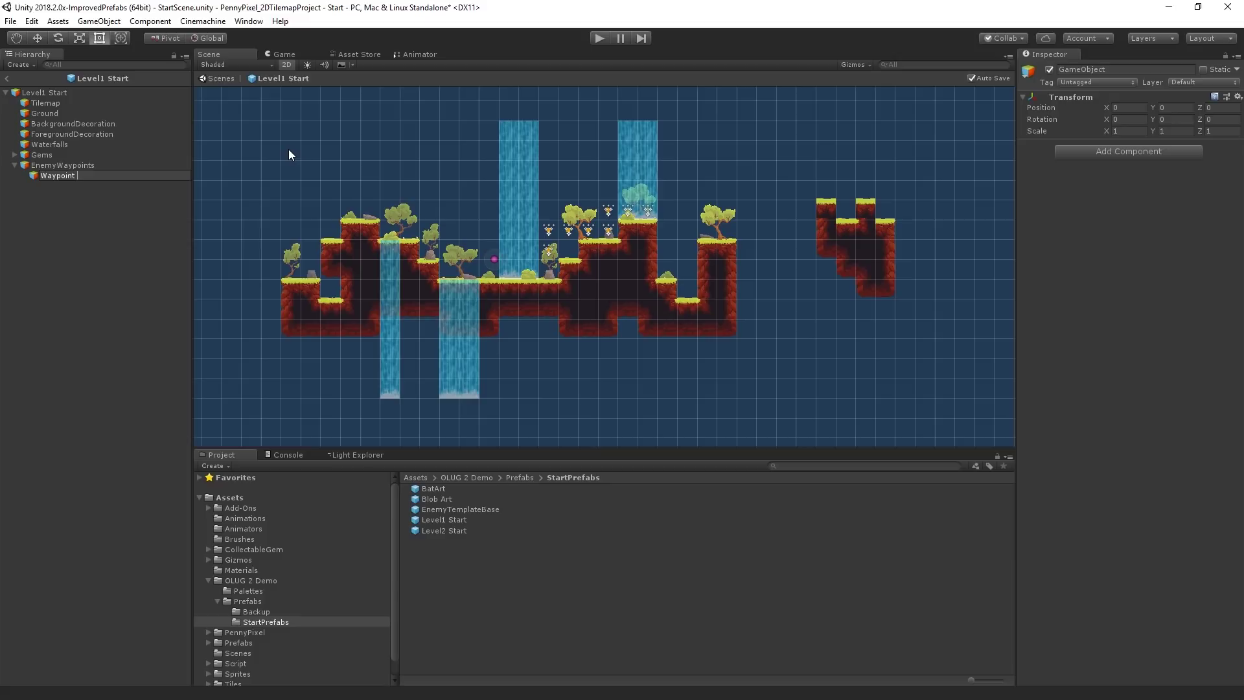
click(1032, 69)
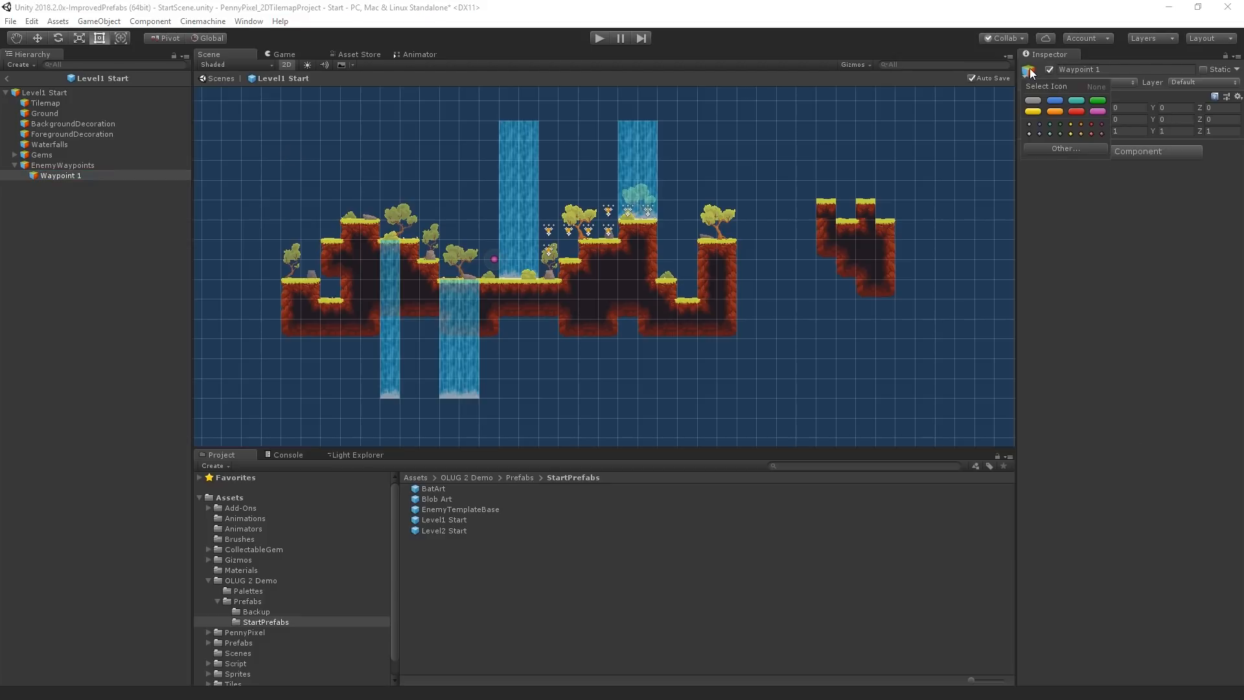
click(1097, 112)
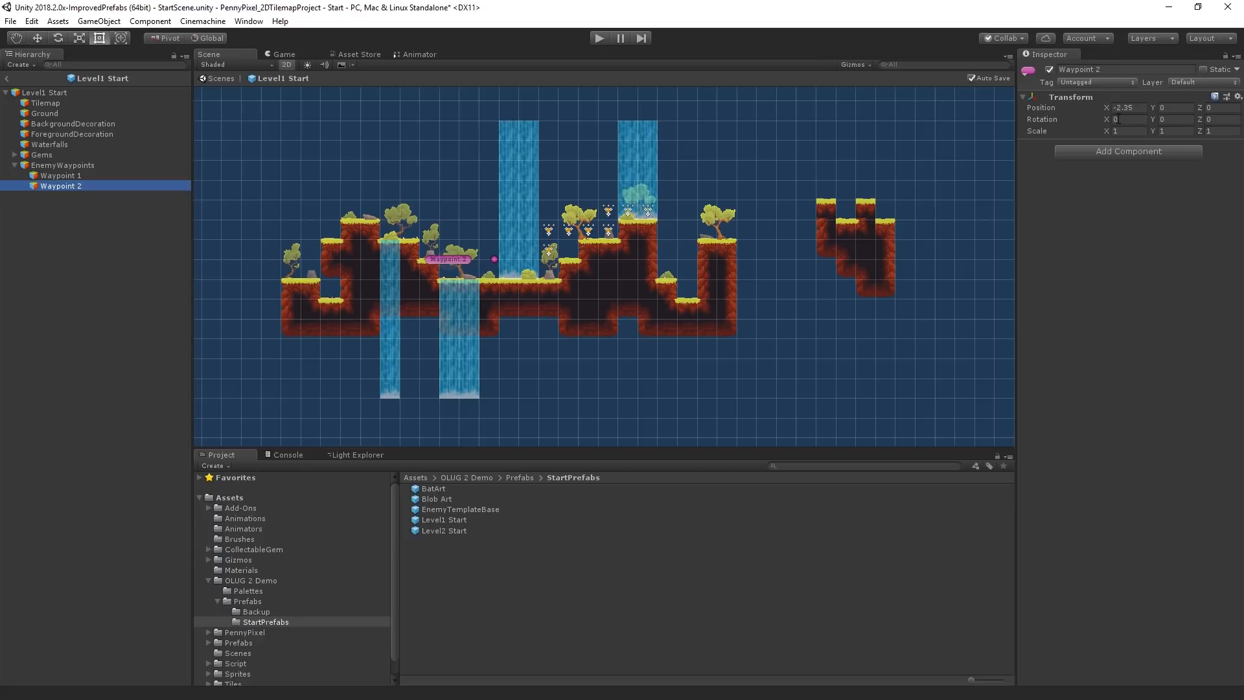
Step: Give Waypoint 2 a green label icon and reselect the EnemyWaypoints parent
click(1029, 69)
text(2.83)
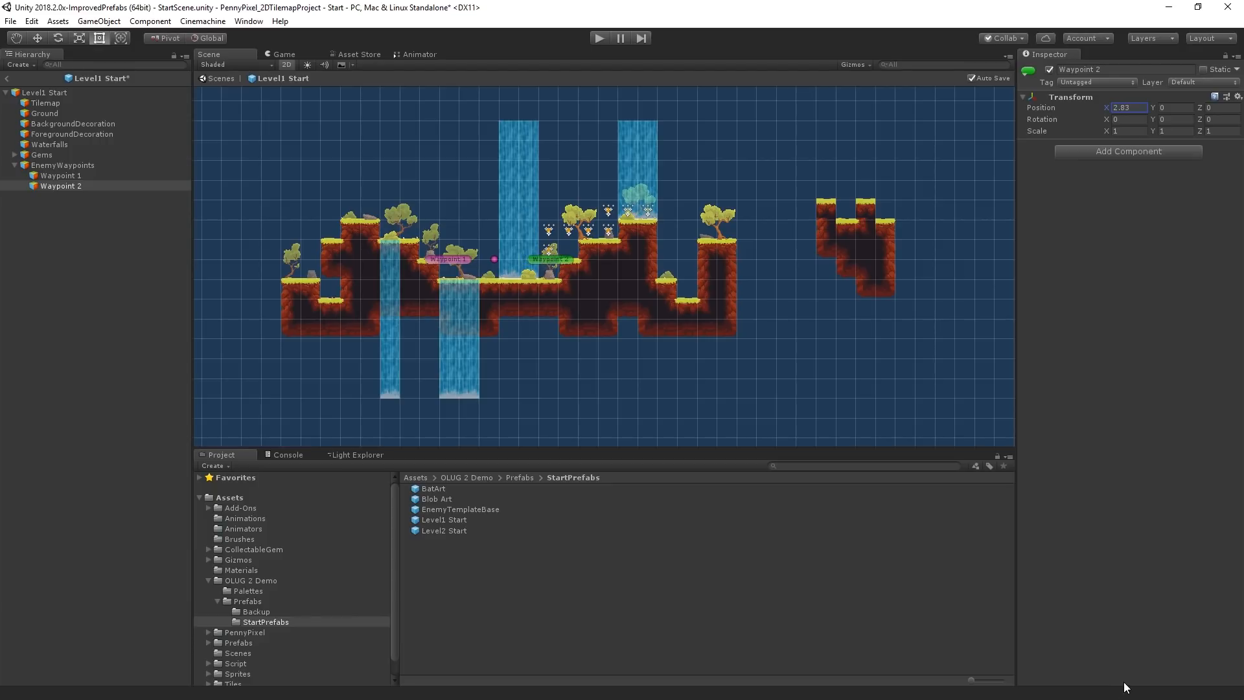
click(62, 166)
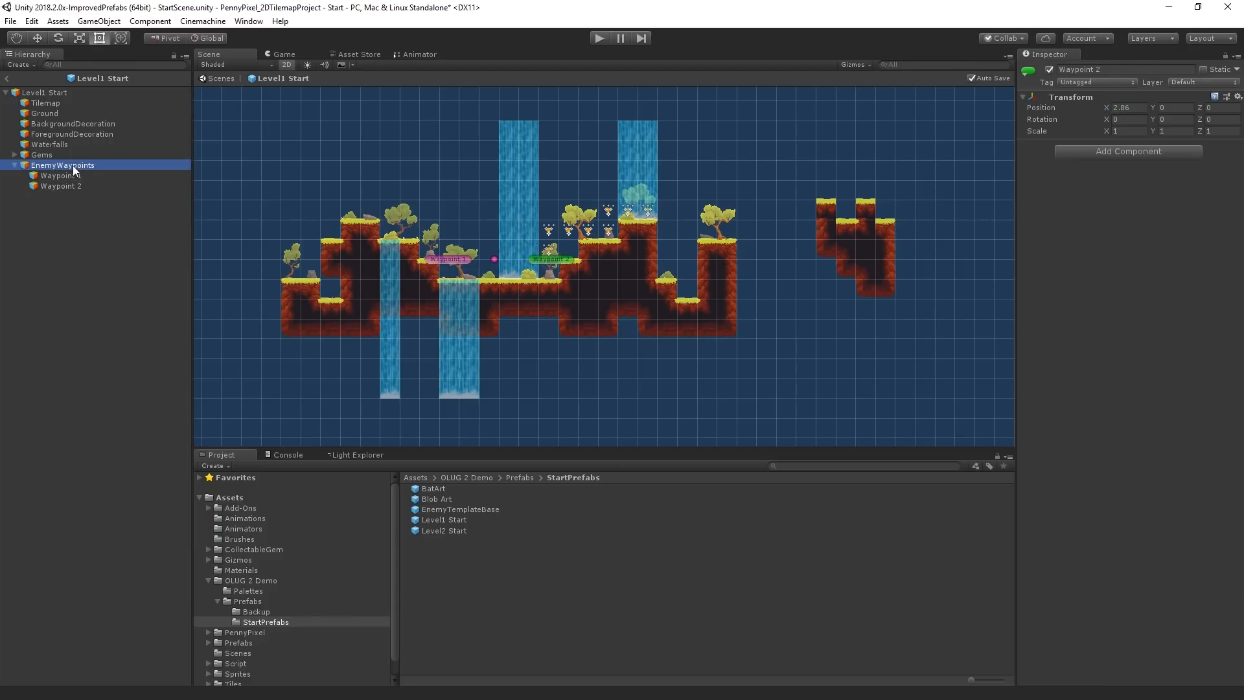
Step: Set EnemyWaypoints Transform Position Y to -0.8 and deselect
click(62, 165)
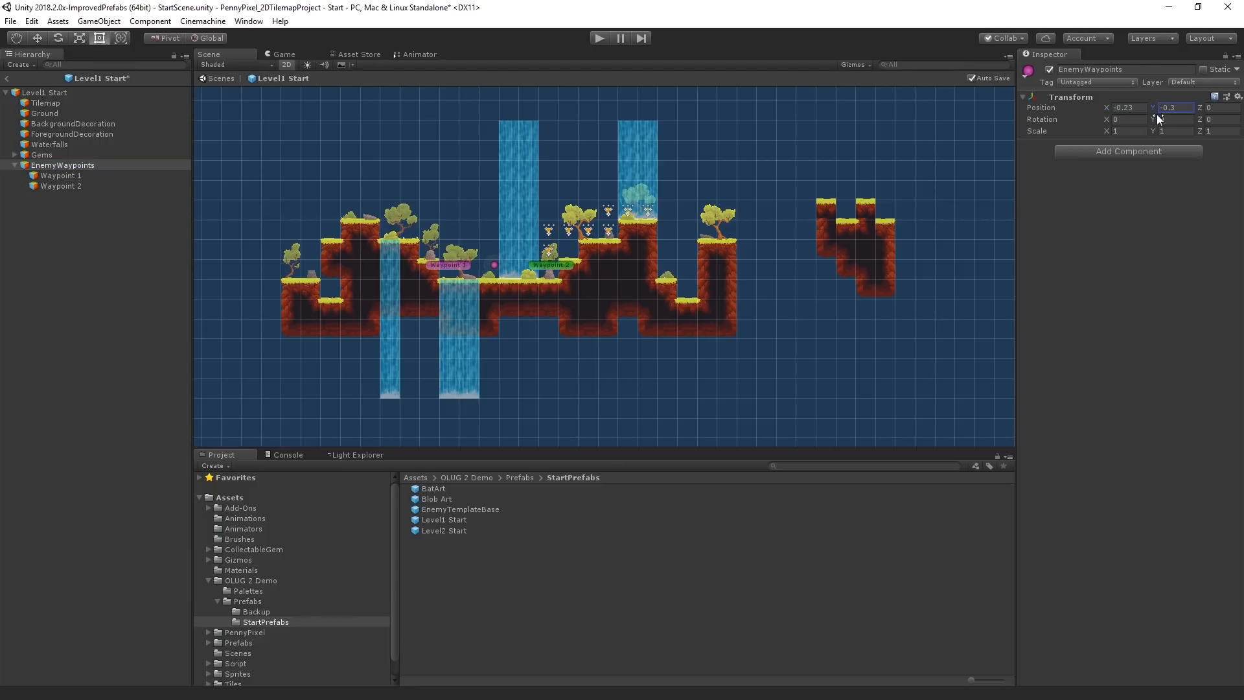
text(-0.8)
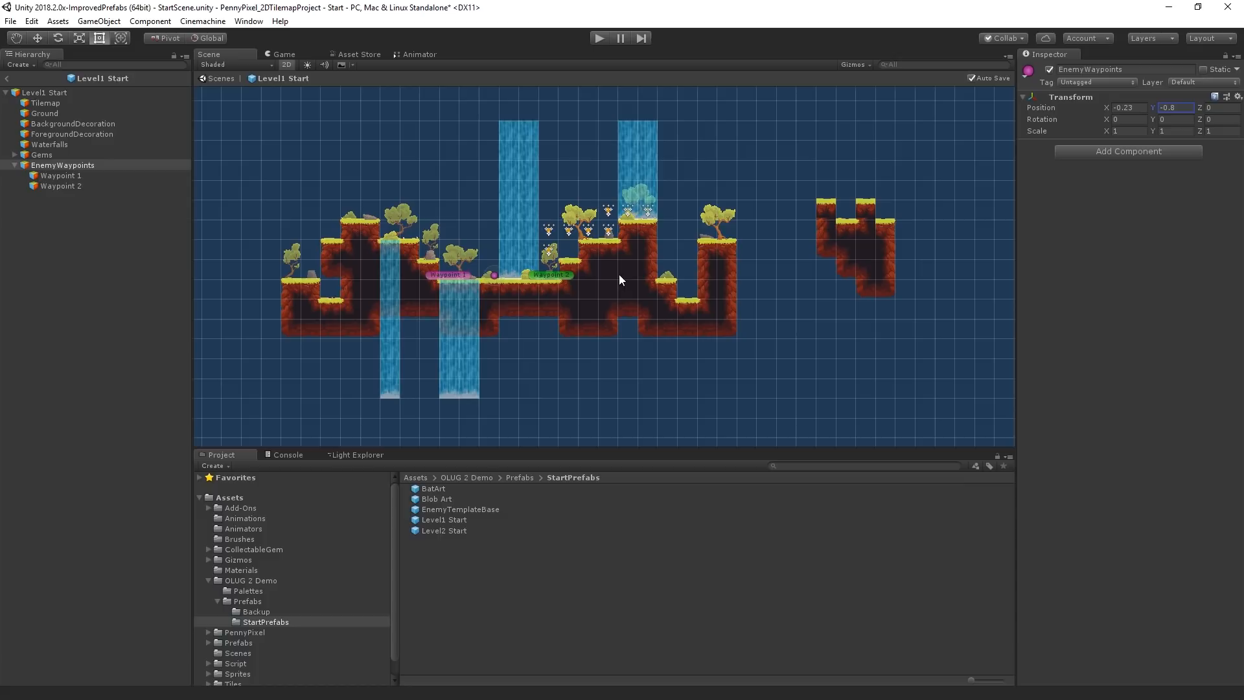
click(211, 368)
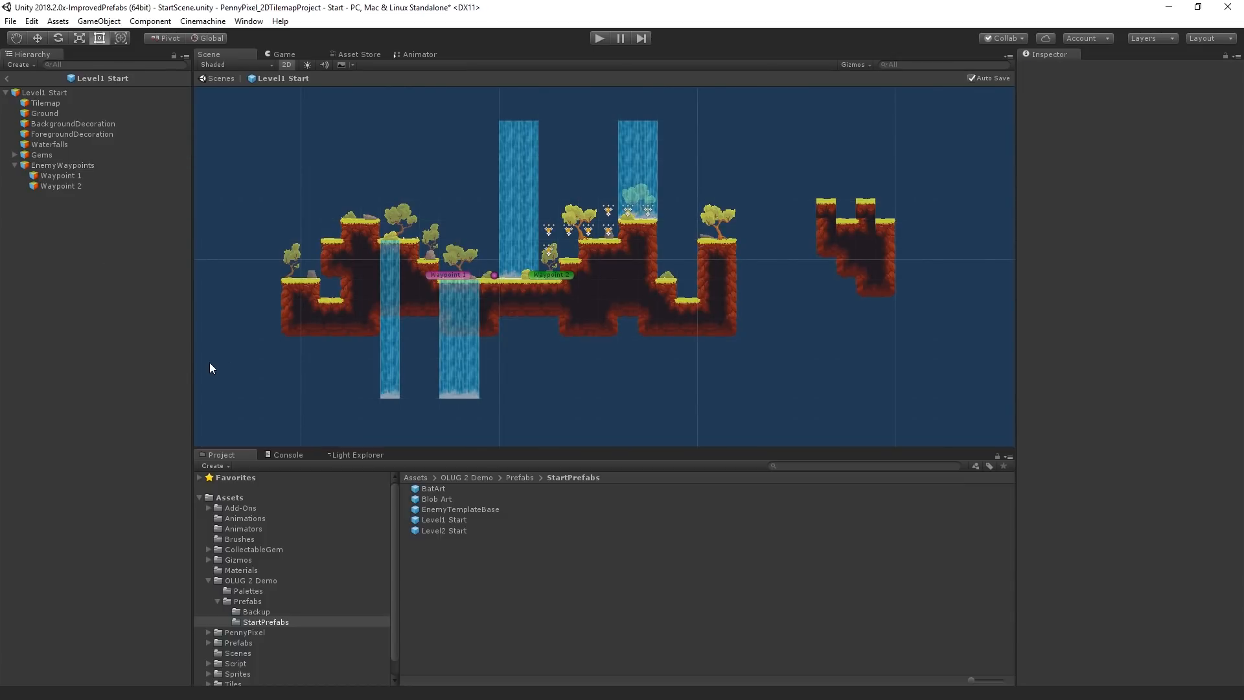
mouse_move(65, 177)
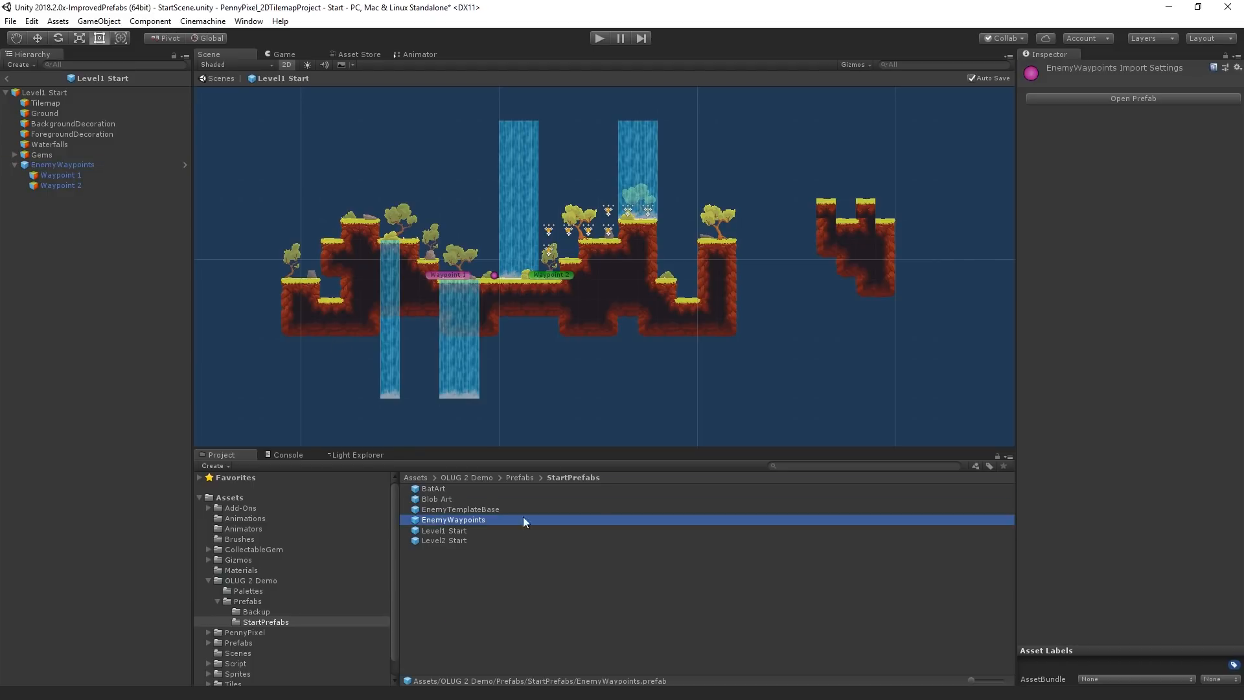
mouse_move(629, 525)
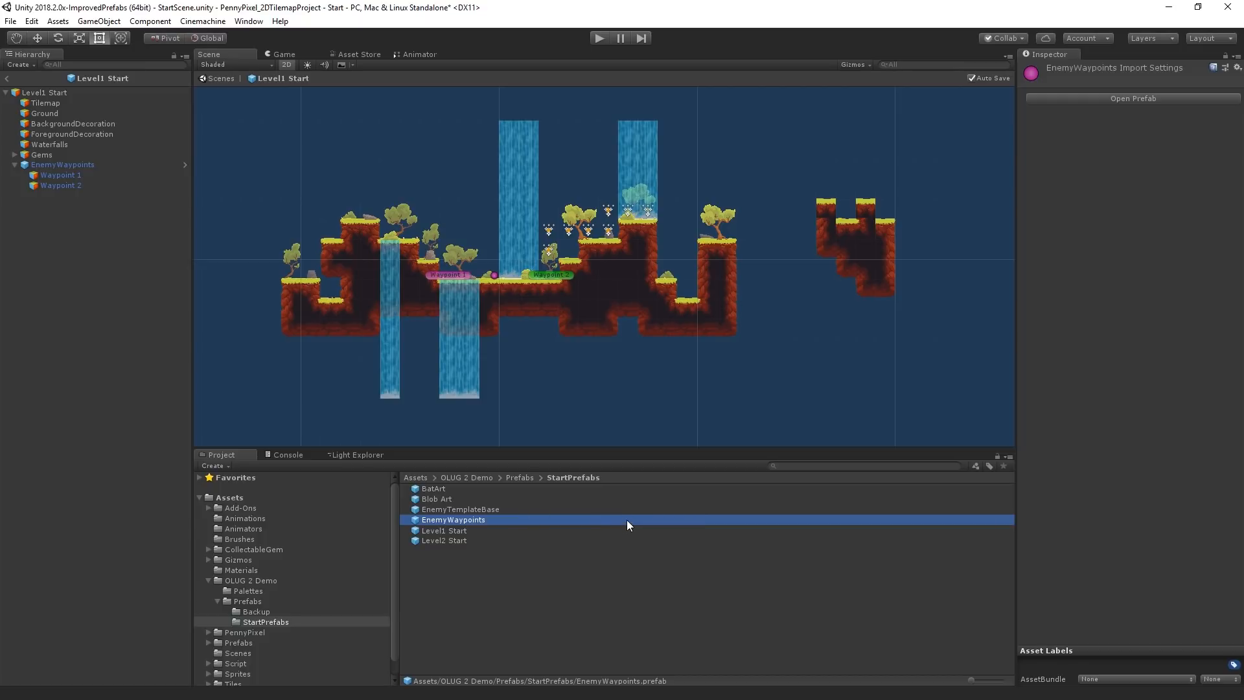
mouse_move(5, 127)
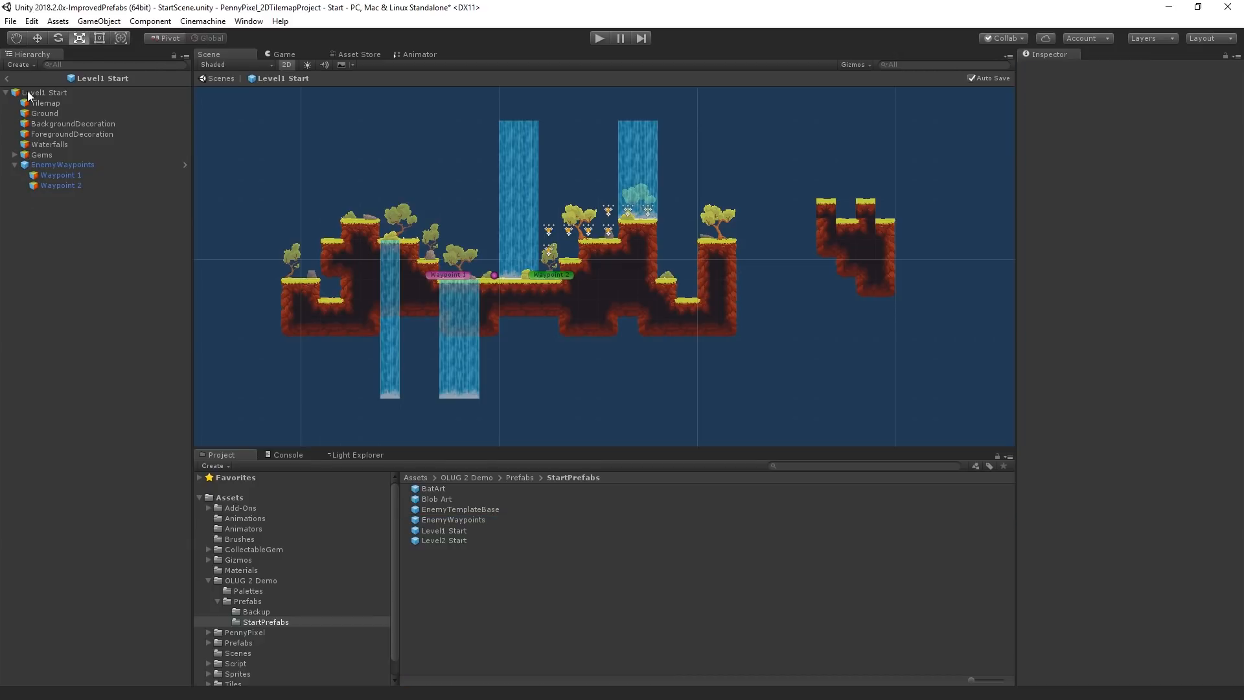
Step: Make EnemyWaypoints a prefab asset in StartPrefabs and open it in Prefab Mode
click(62, 165)
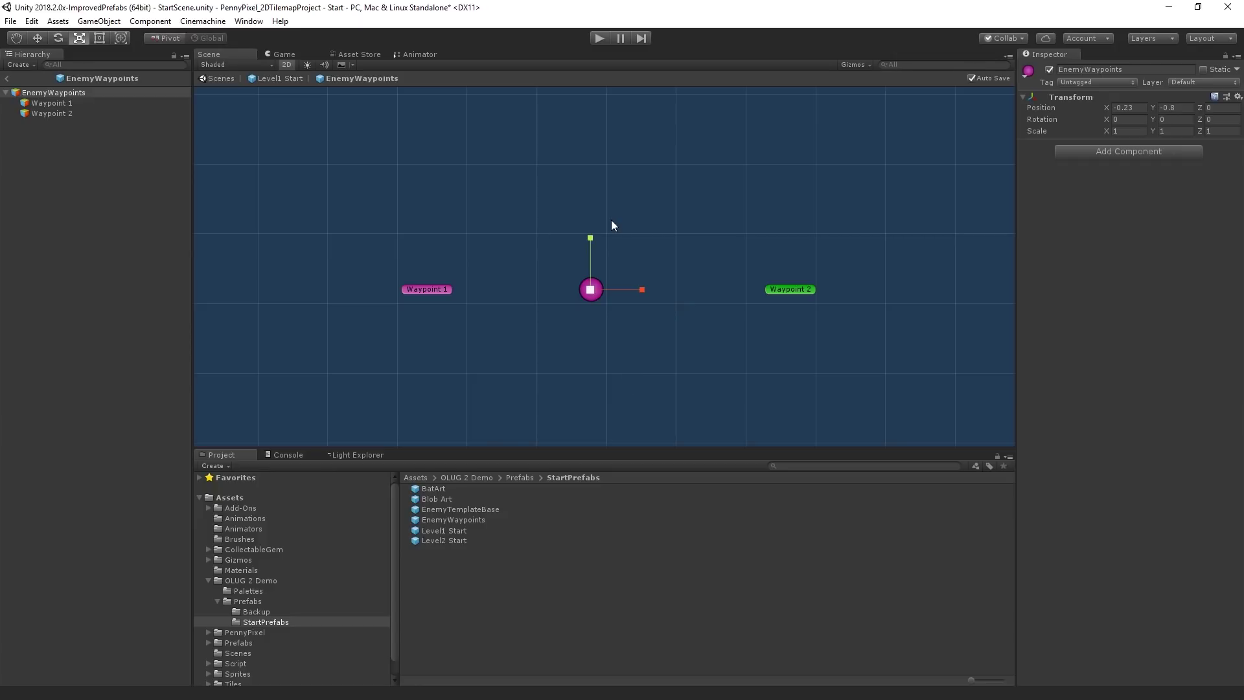
mouse_move(556, 551)
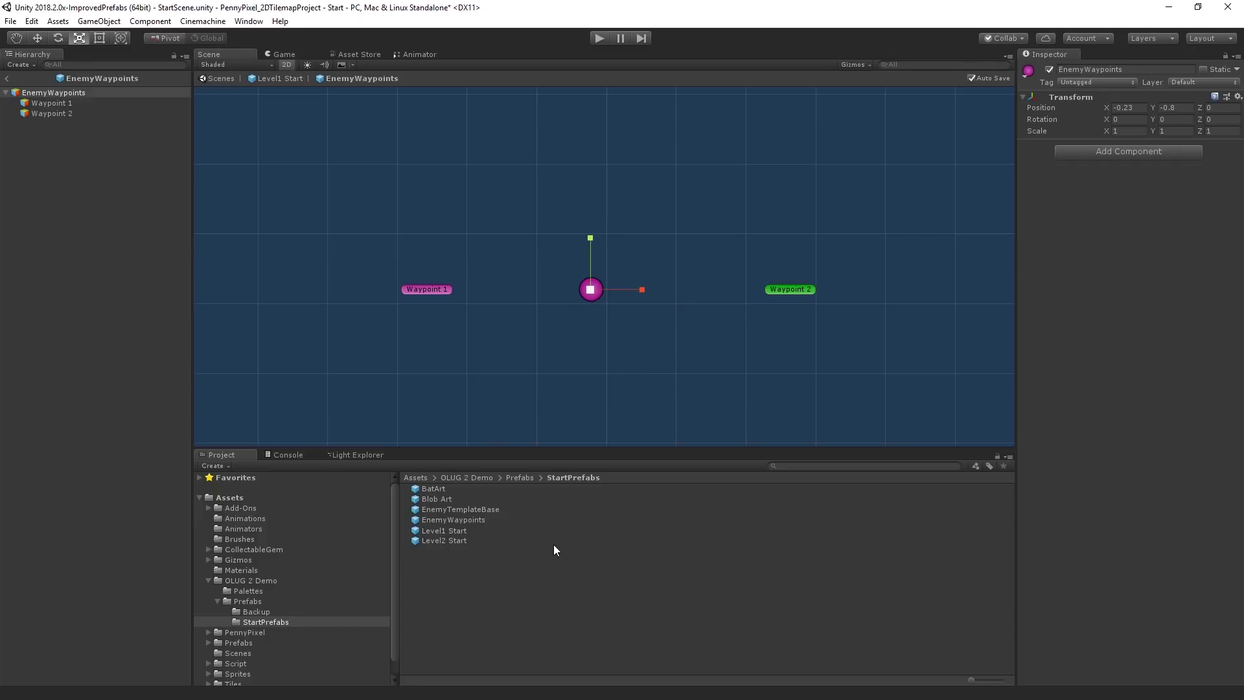
mouse_move(355, 85)
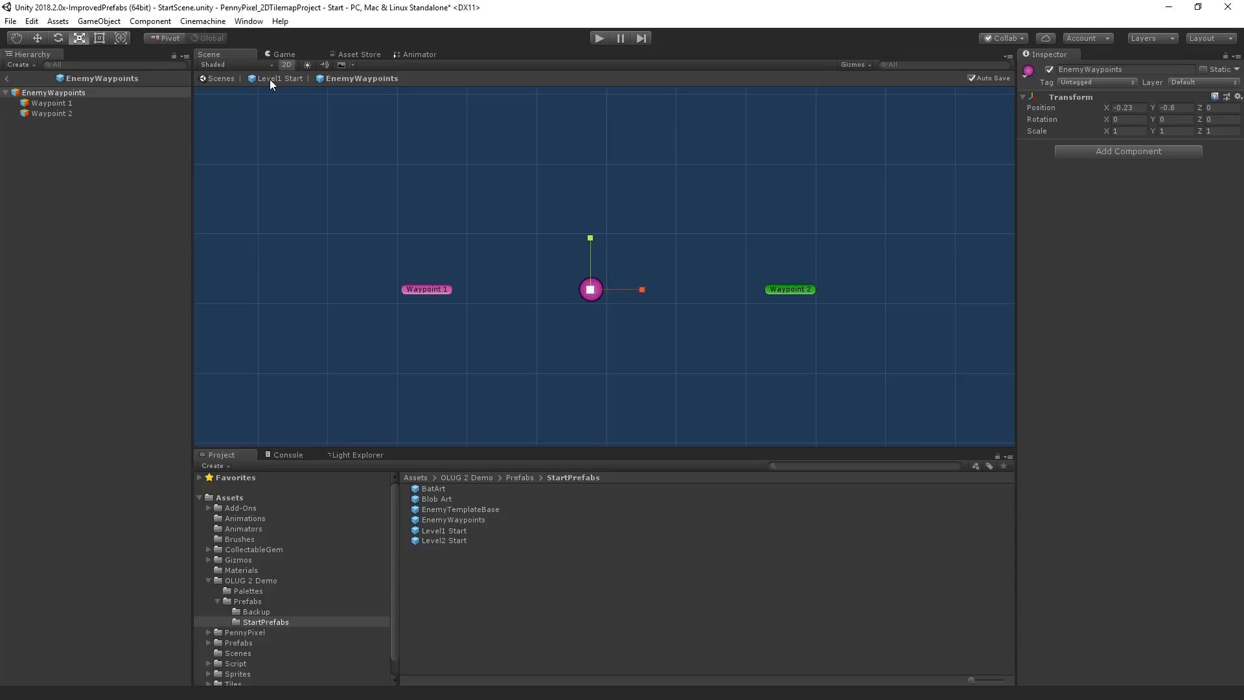
mouse_move(503, 422)
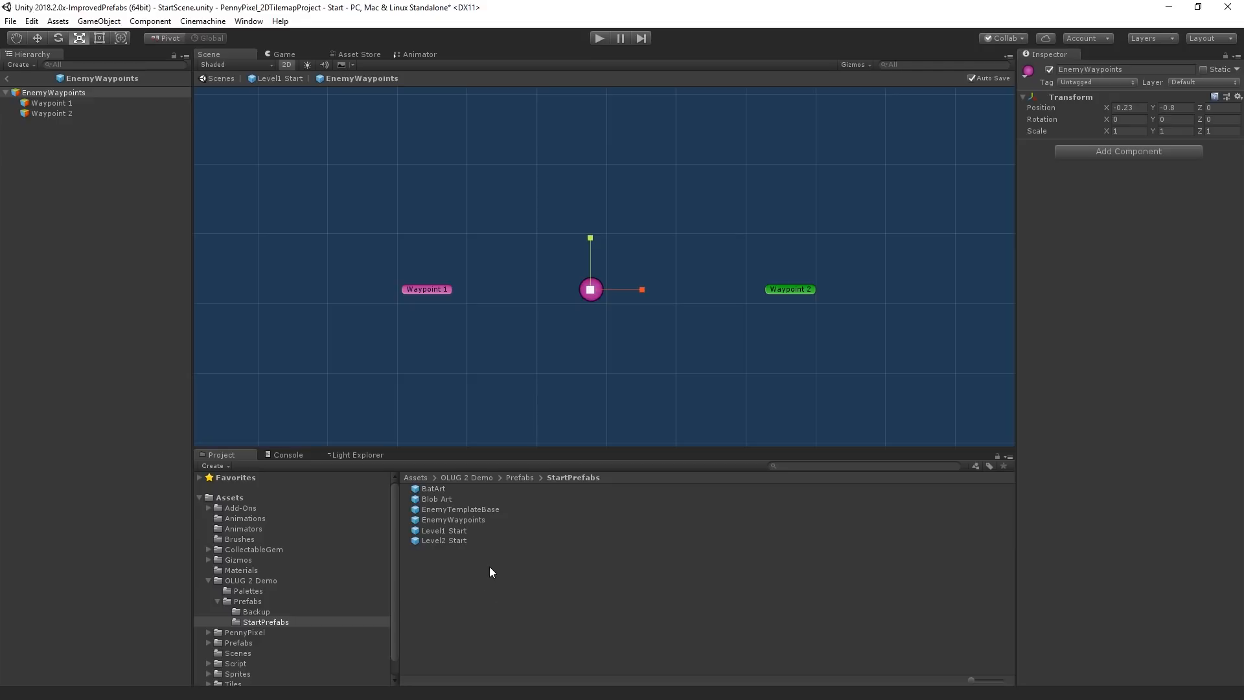
mouse_move(495, 579)
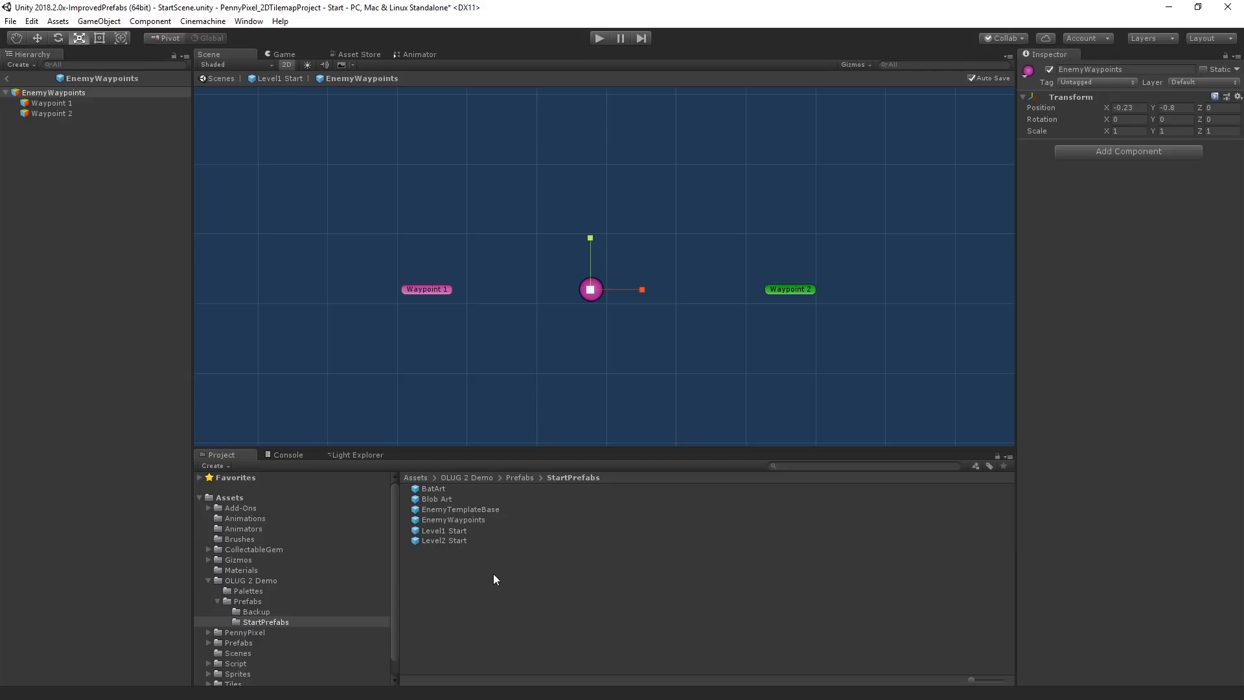
mouse_move(493, 555)
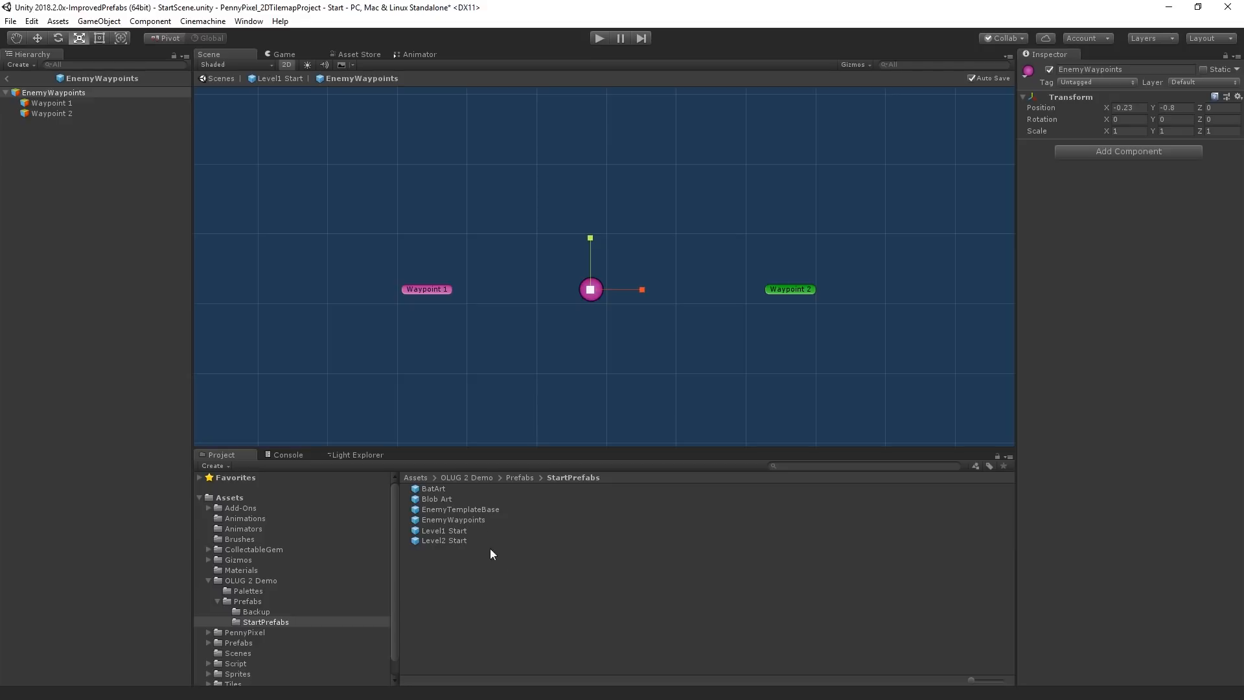
Step: Open the EnemyTemplateBase prefab asset for editing in Prefab Mode
click(460, 509)
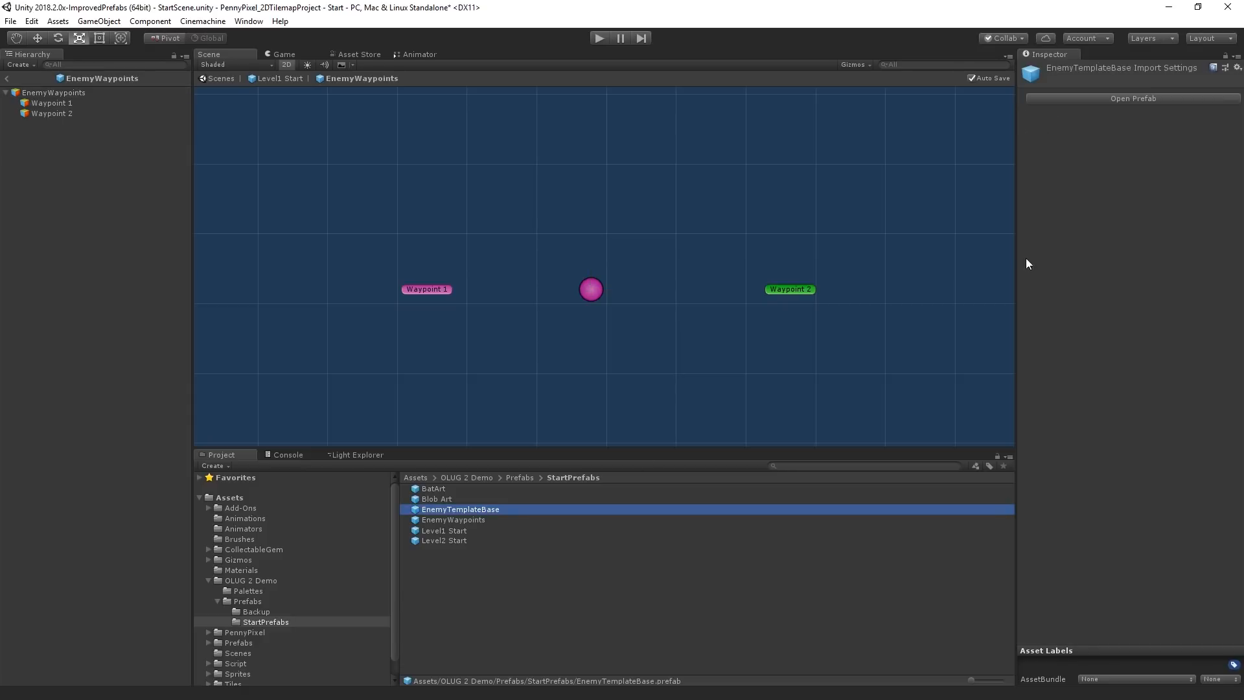
mouse_move(1112, 106)
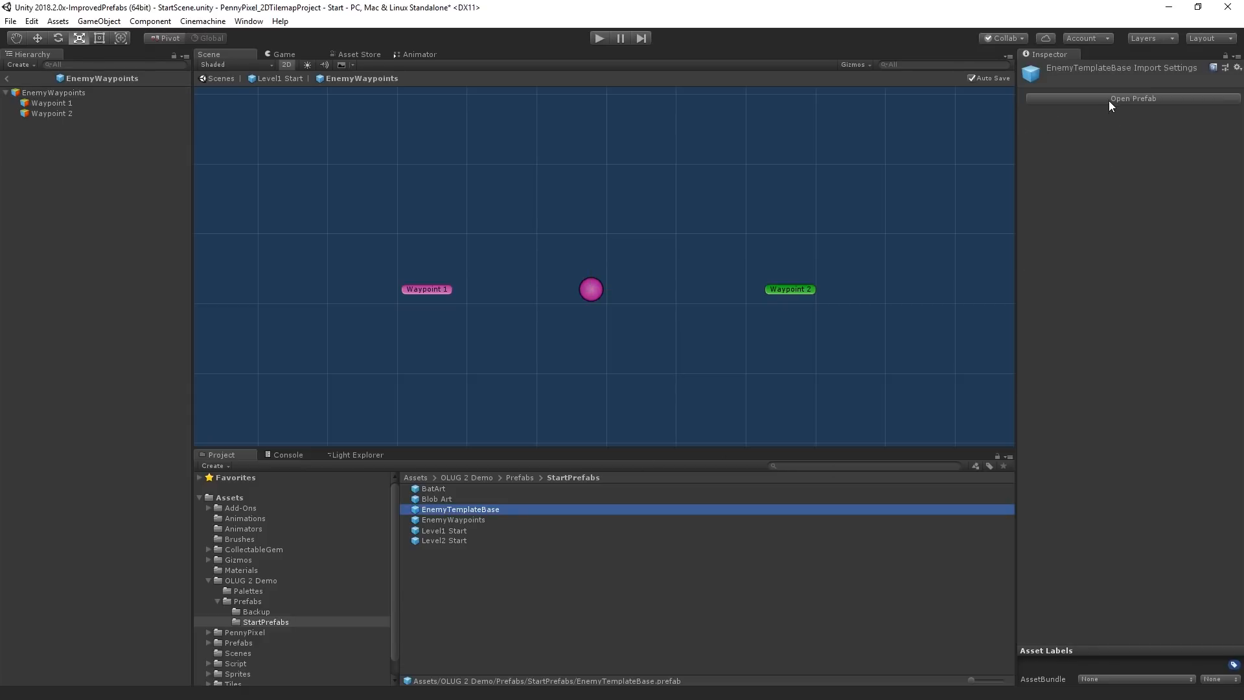
click(1133, 98)
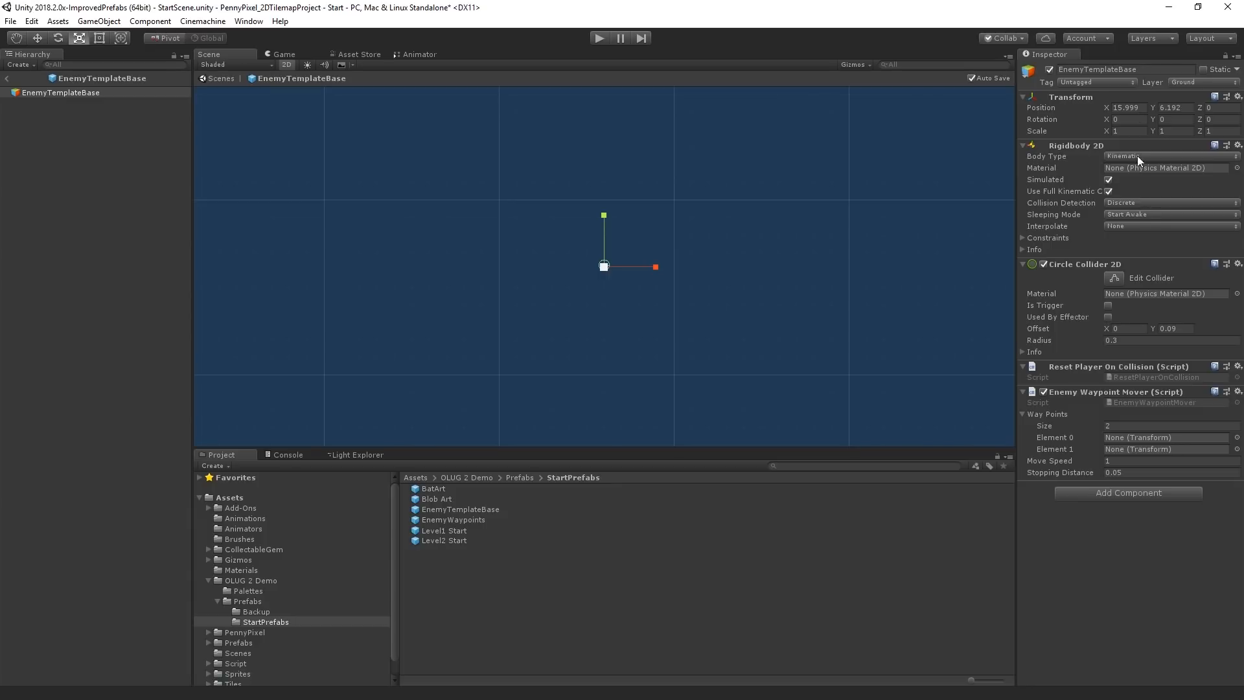
mouse_move(1067, 228)
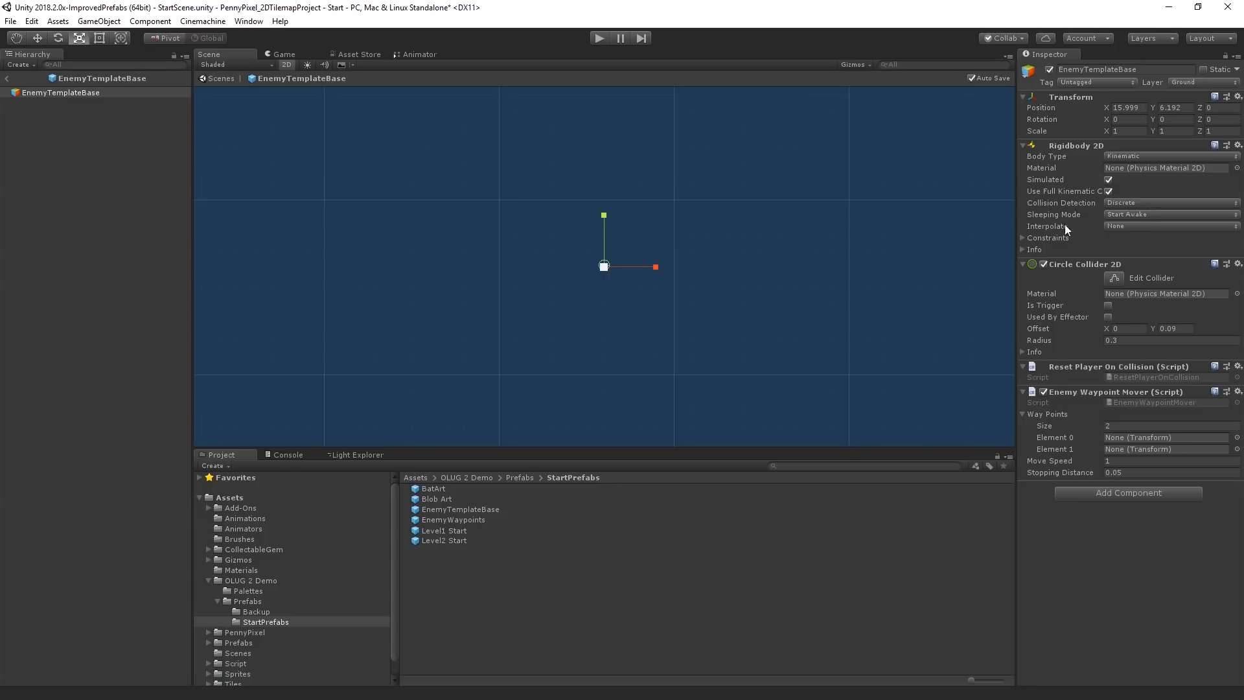
mouse_move(1067, 228)
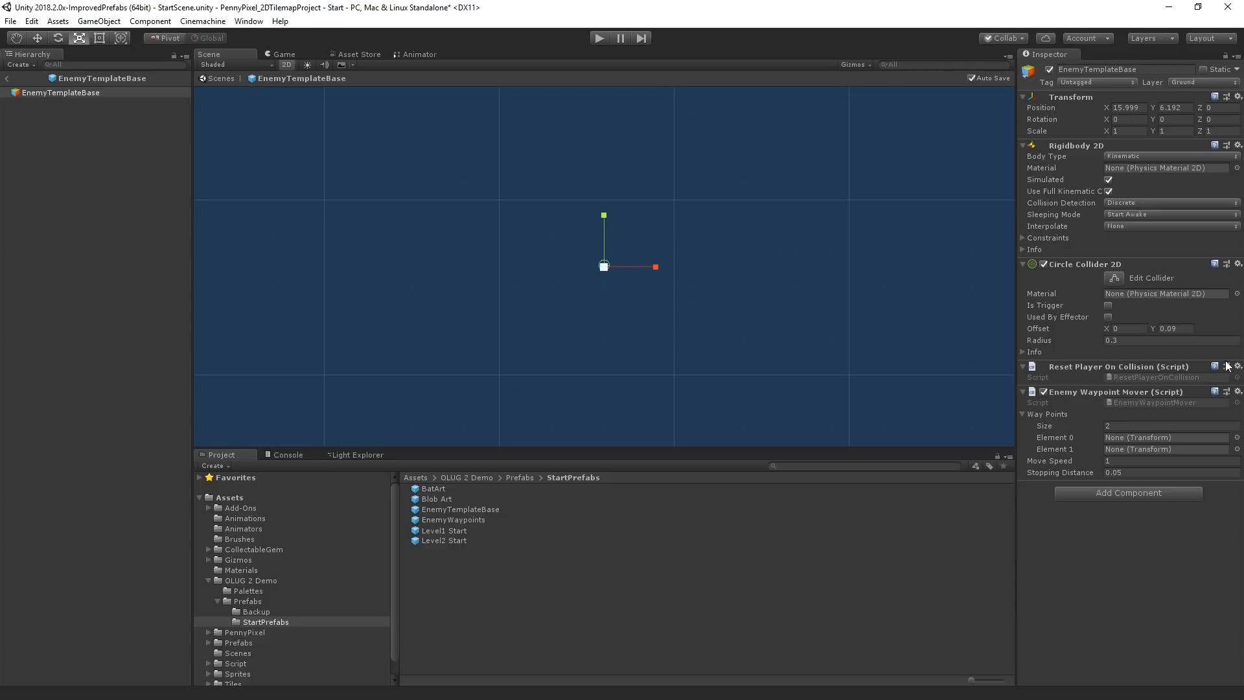
mouse_move(1075, 342)
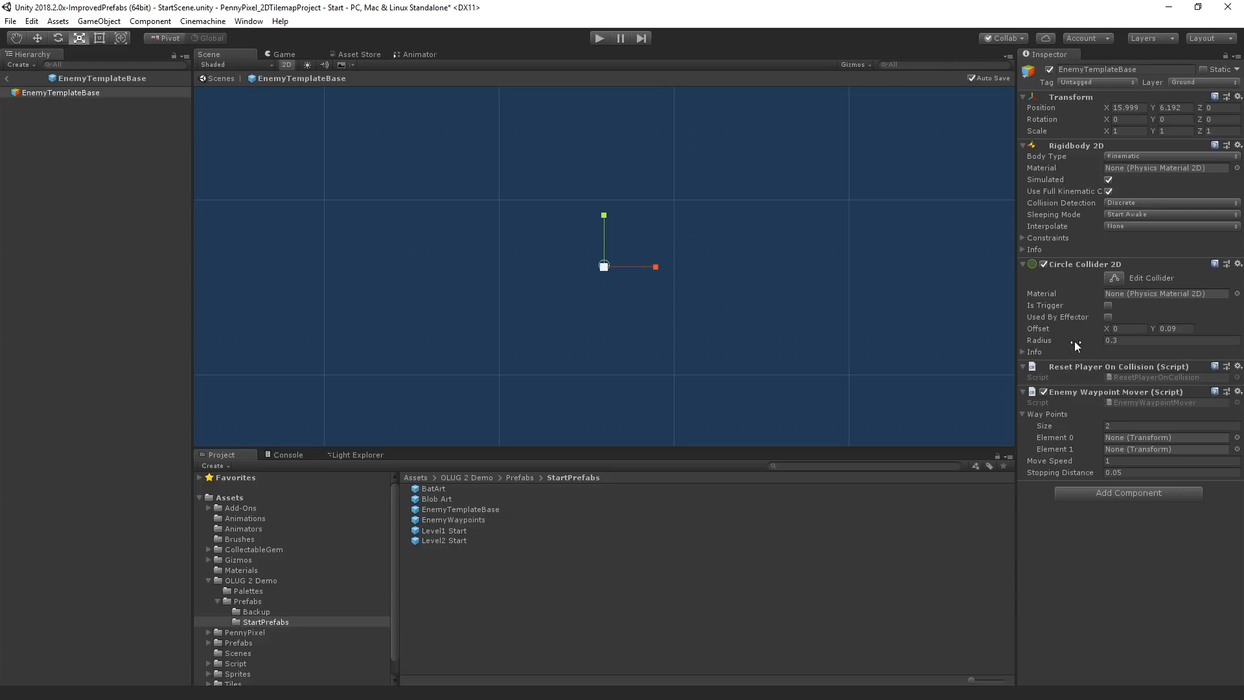
mouse_move(1078, 473)
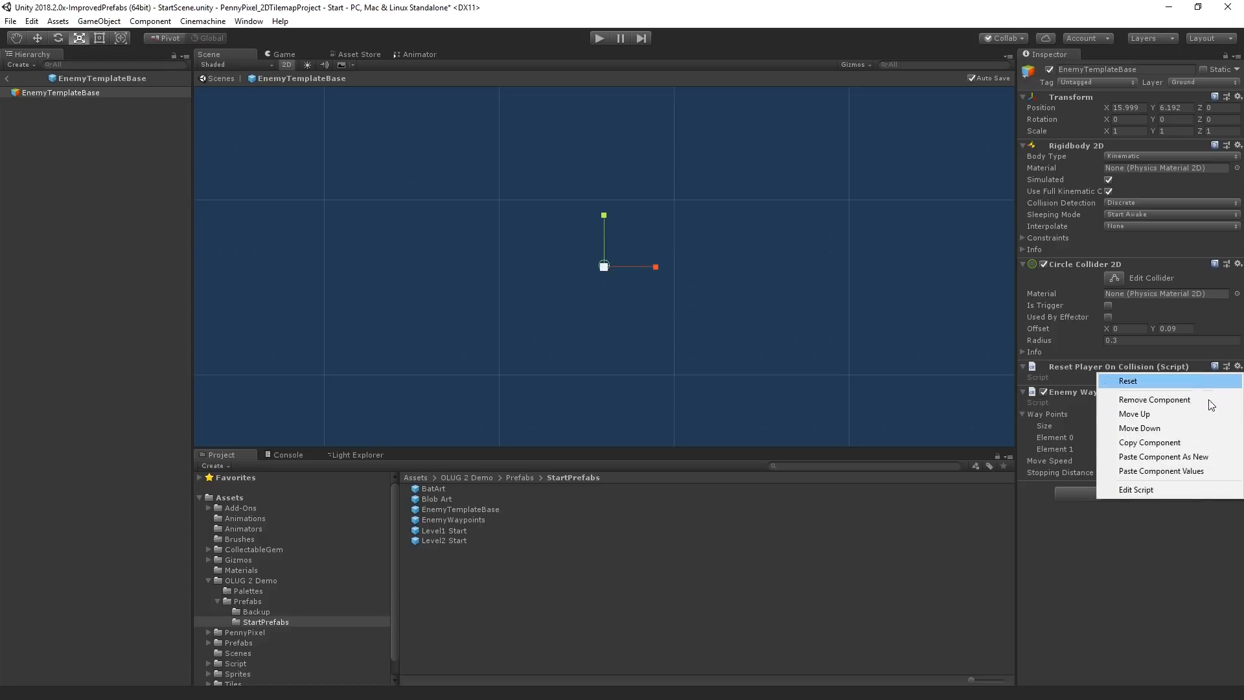
Step: Remove the Reset Player On Collision script from EnemyTemplateBase
click(1154, 400)
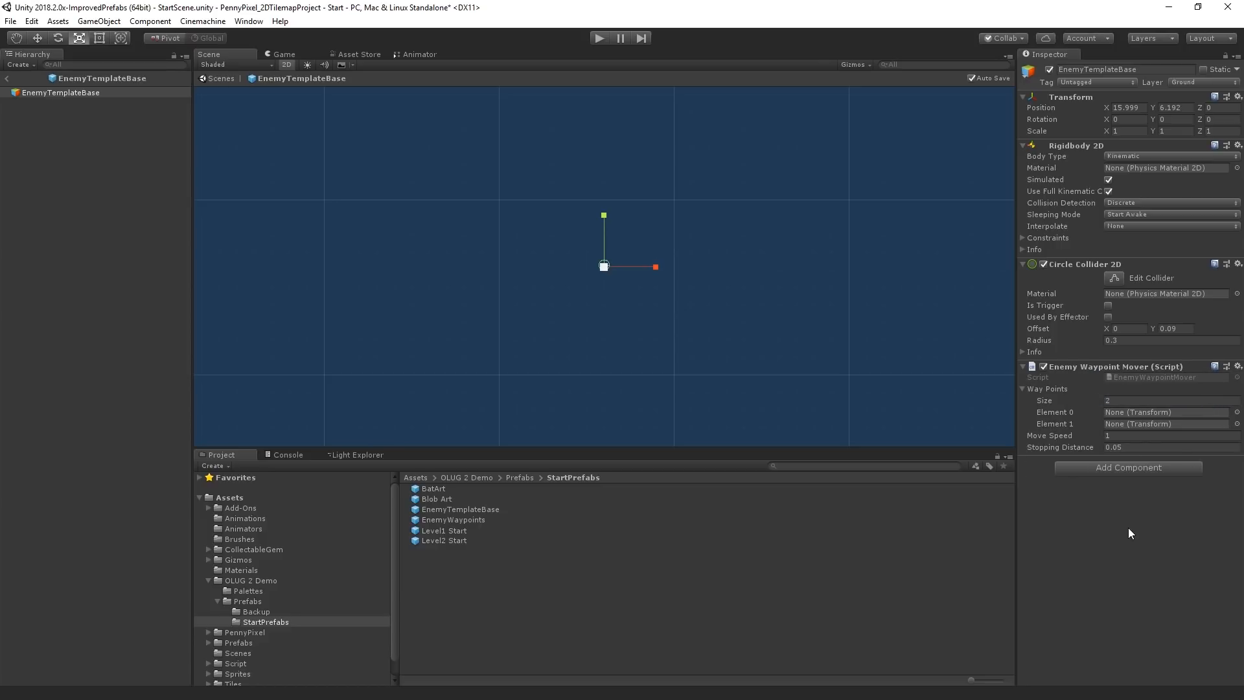
mouse_move(1192, 427)
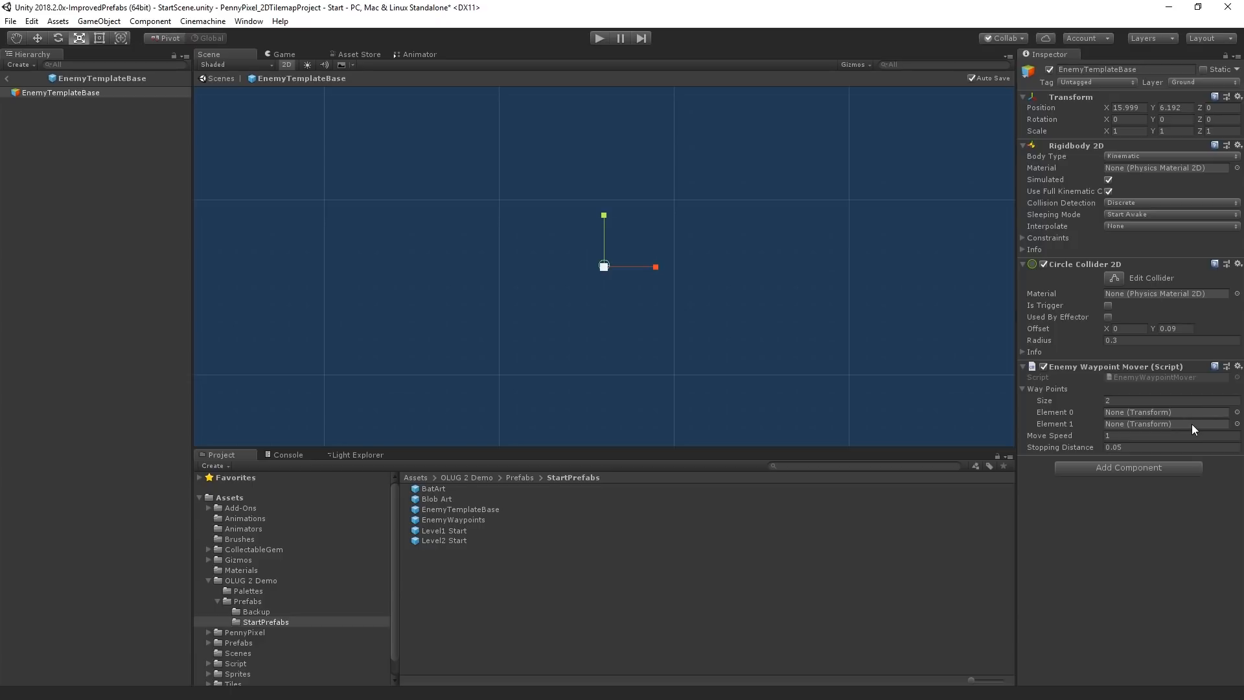
mouse_move(11, 99)
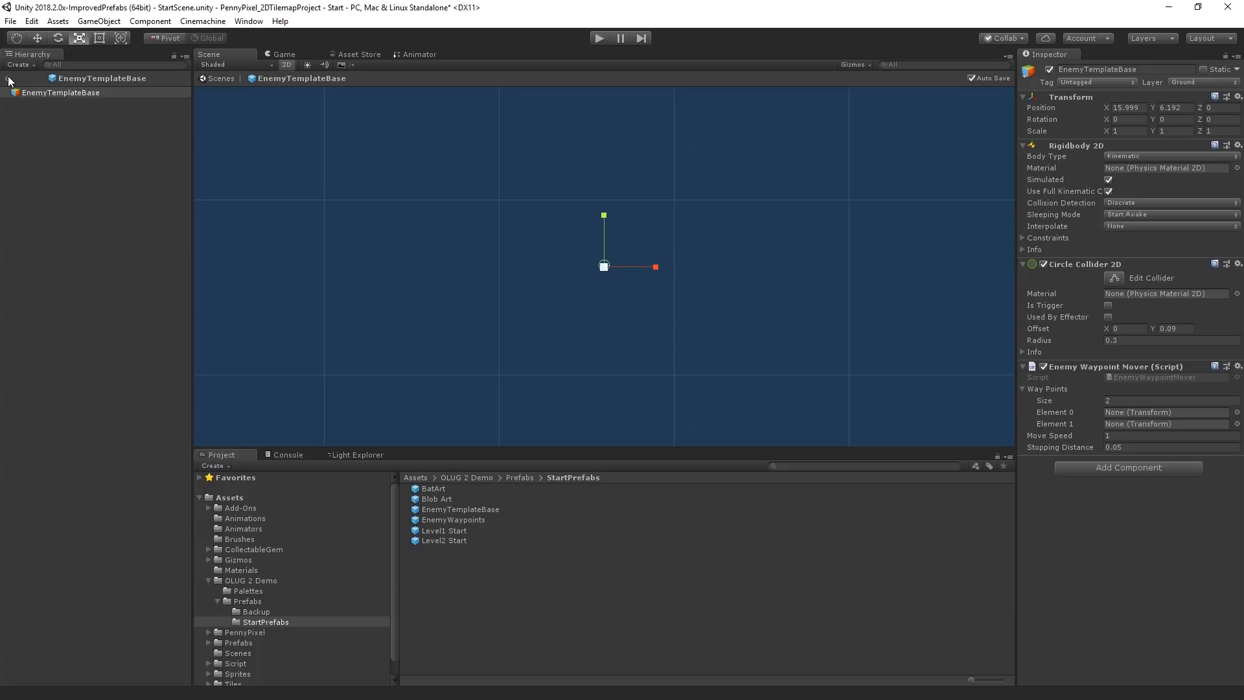
mouse_move(718, 257)
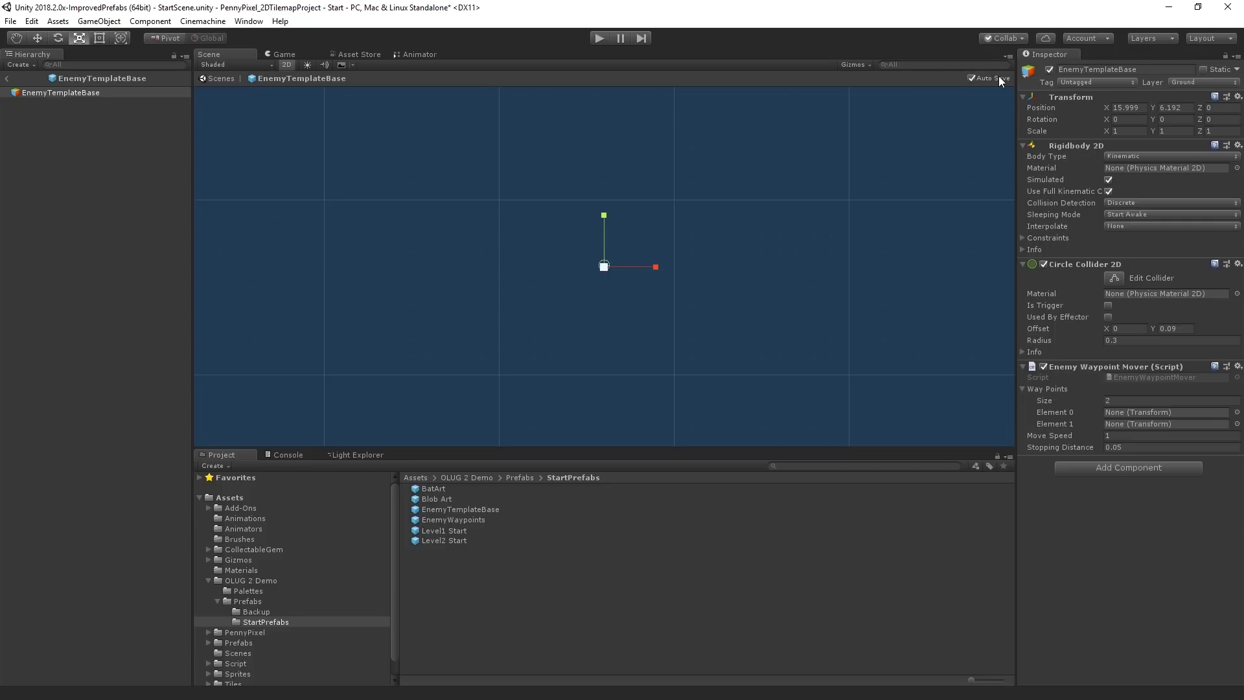
mouse_move(583, 376)
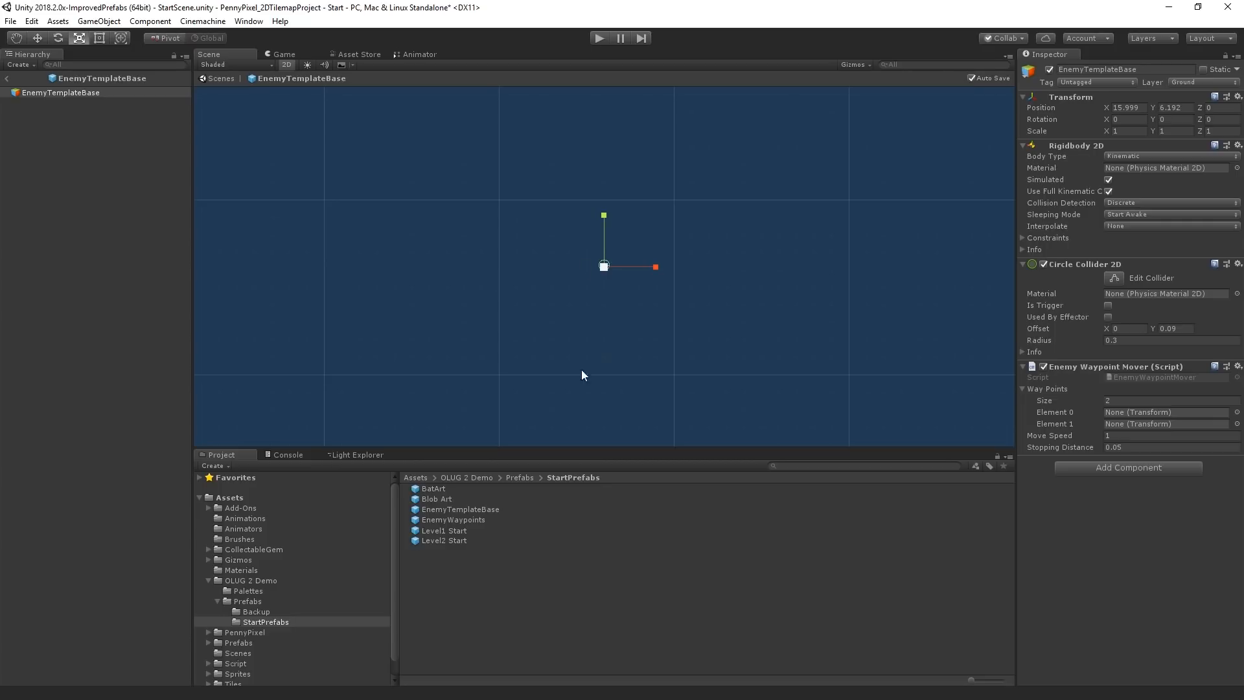
mouse_move(502, 511)
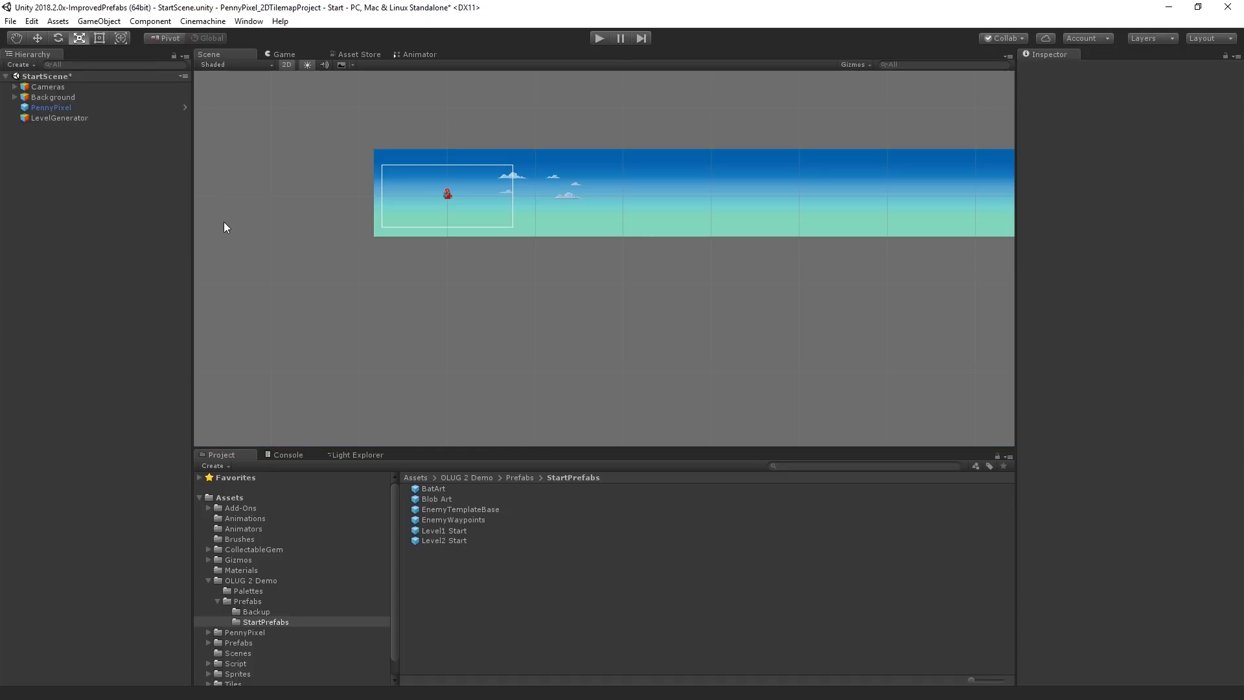
mouse_move(561, 603)
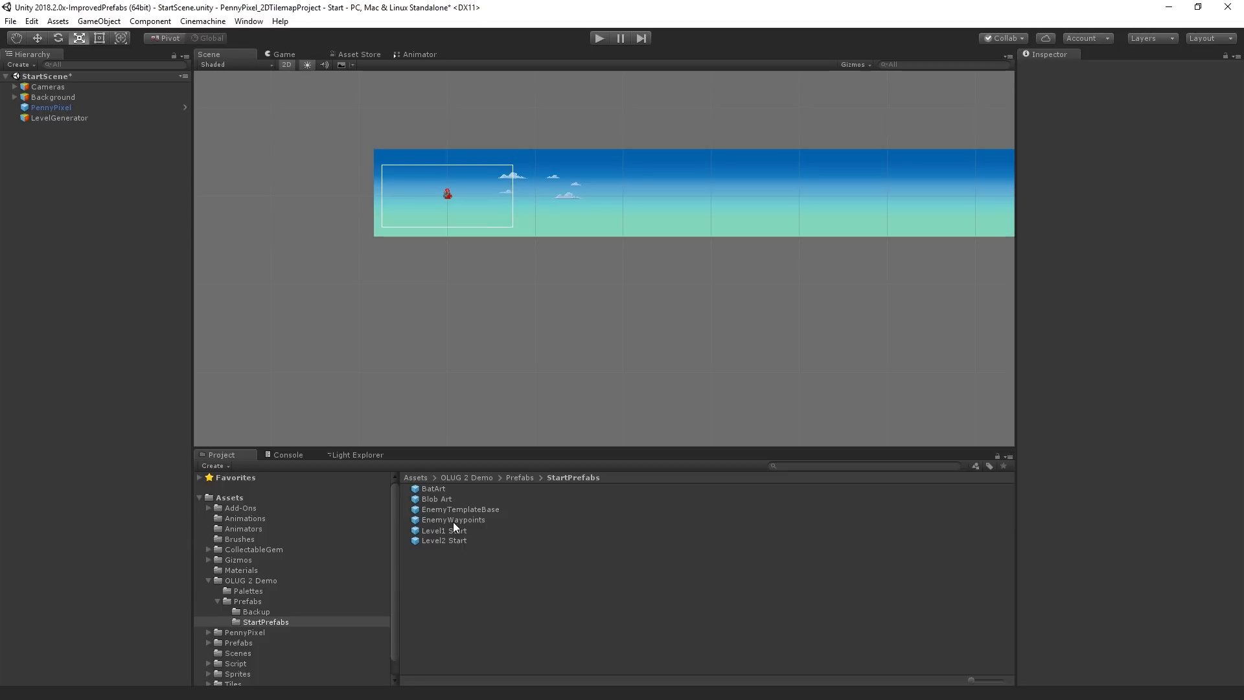
Step: Open the EnemyWaypoints prefab and nest EnemyTemplateBase beside Waypoint 1 and Waypoint 2
double_click(459, 510)
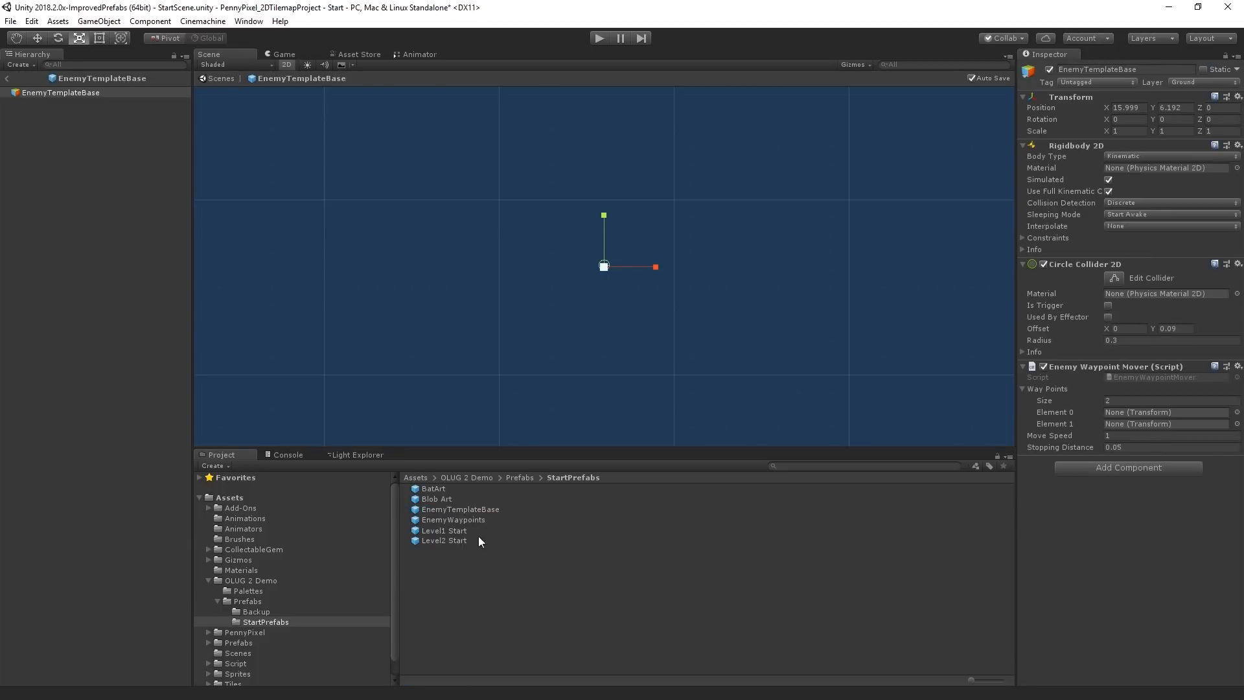
click(453, 519)
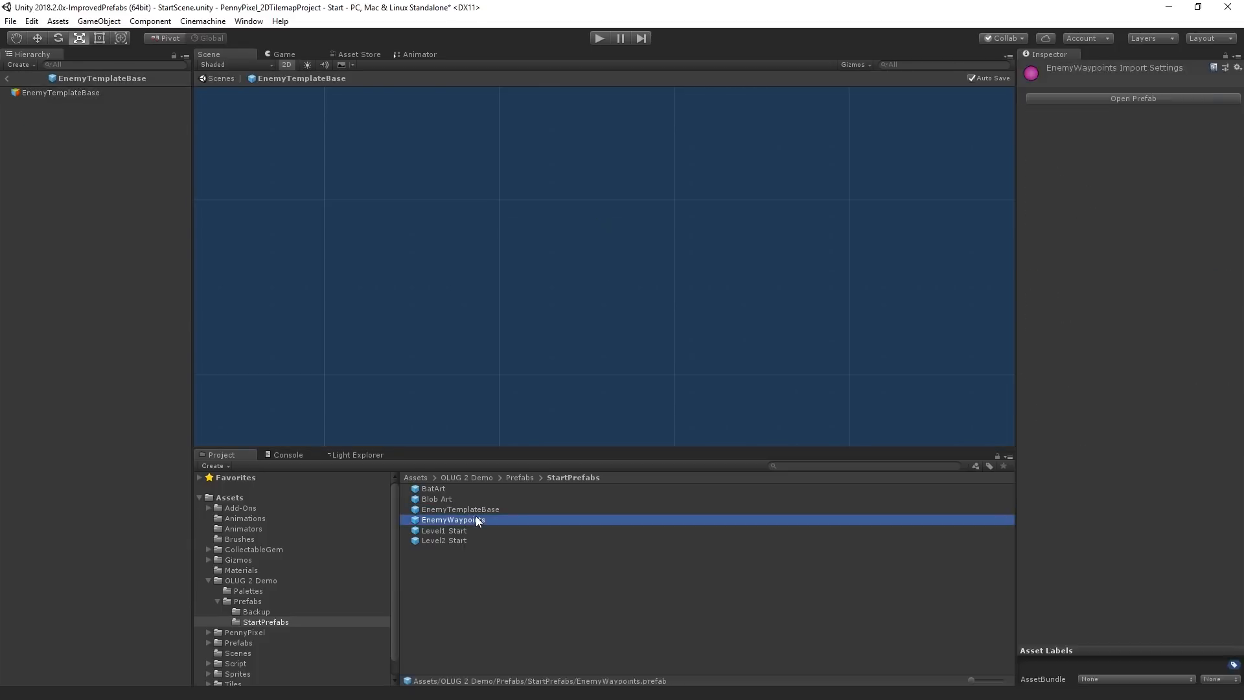
double_click(454, 519)
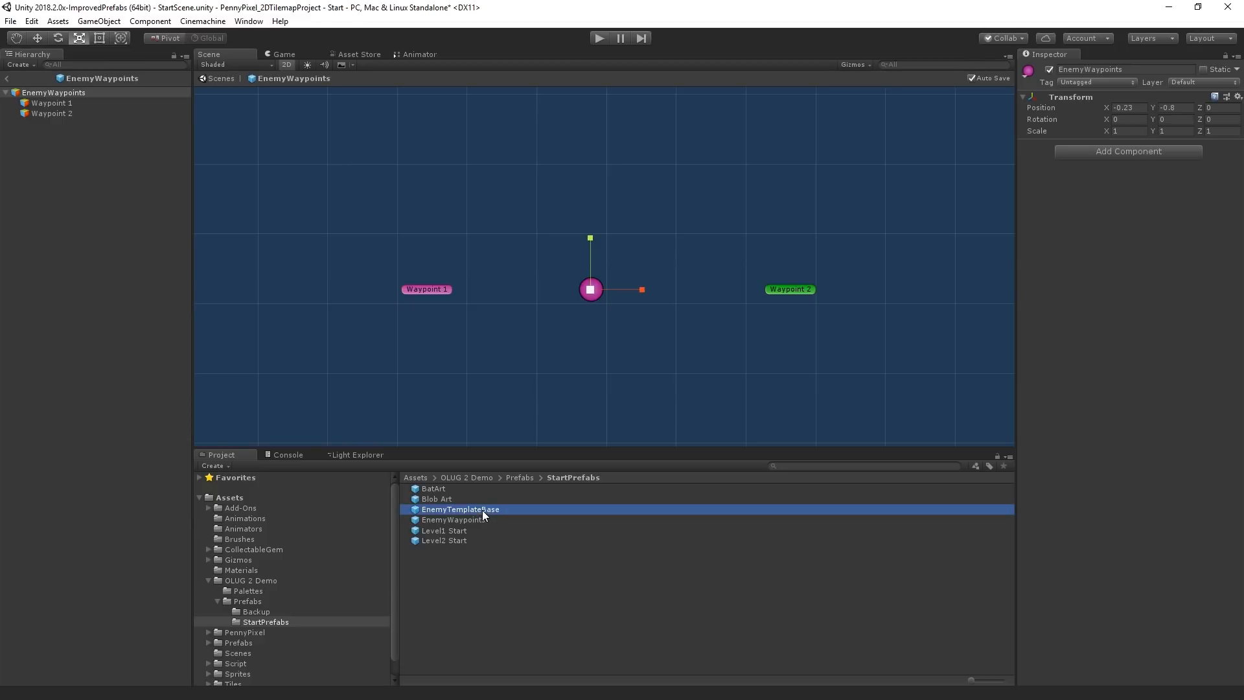
click(44, 93)
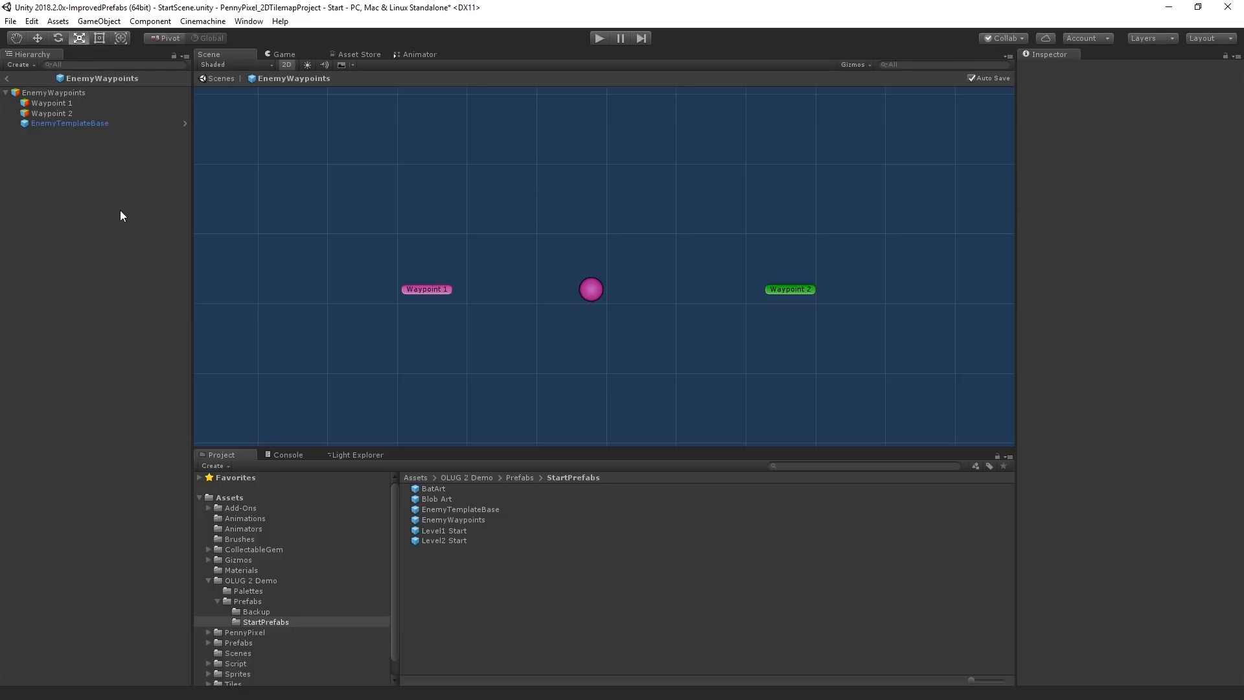
Step: Inspect the nested EnemyTemplateBase's Enemy Waypoint Mover with its two empty waypoint slots
click(44, 113)
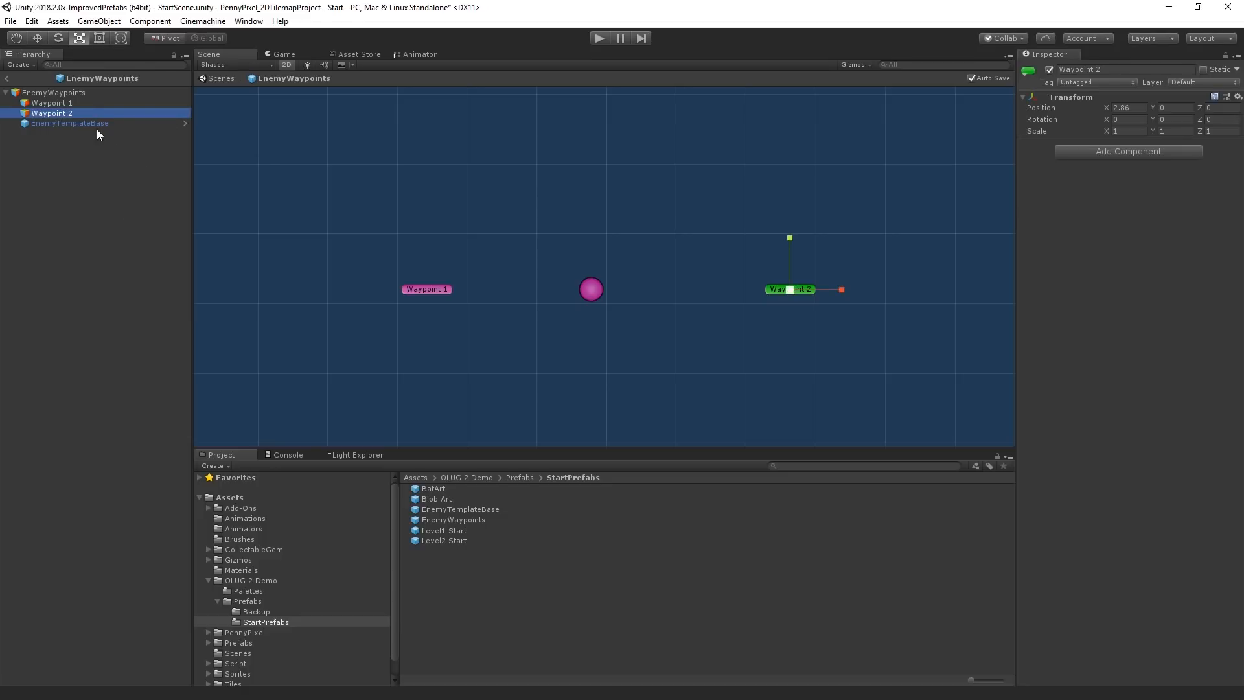
click(70, 123)
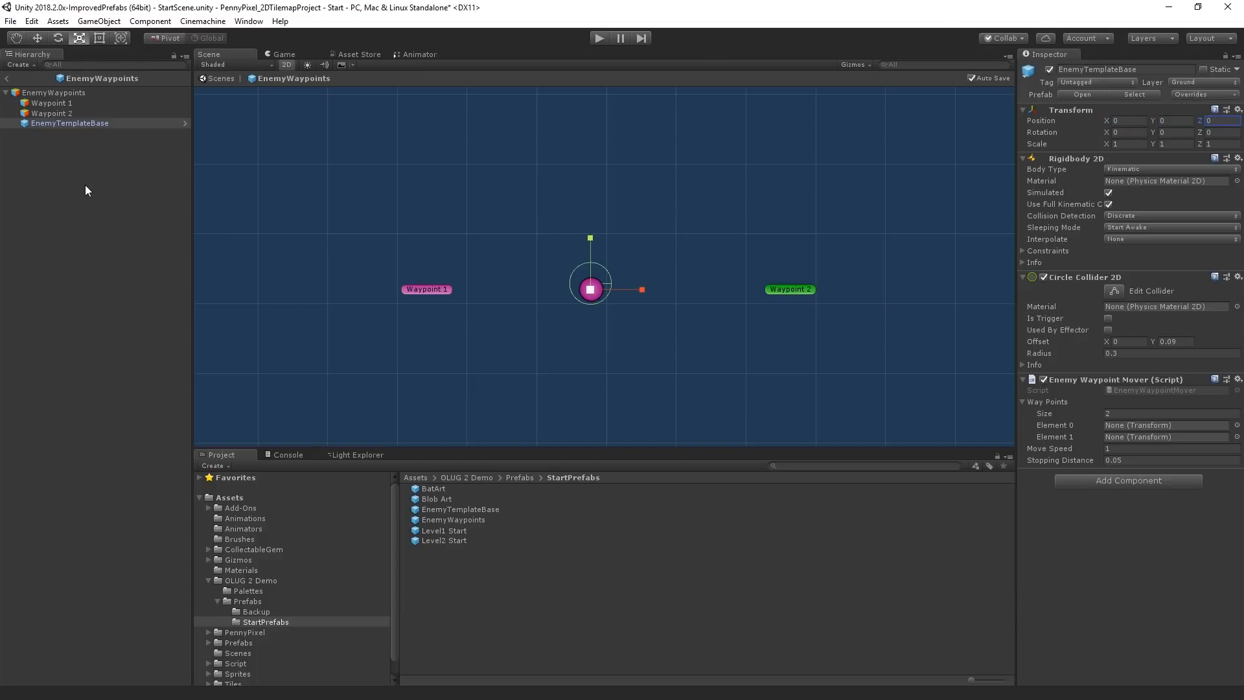
mouse_move(652, 265)
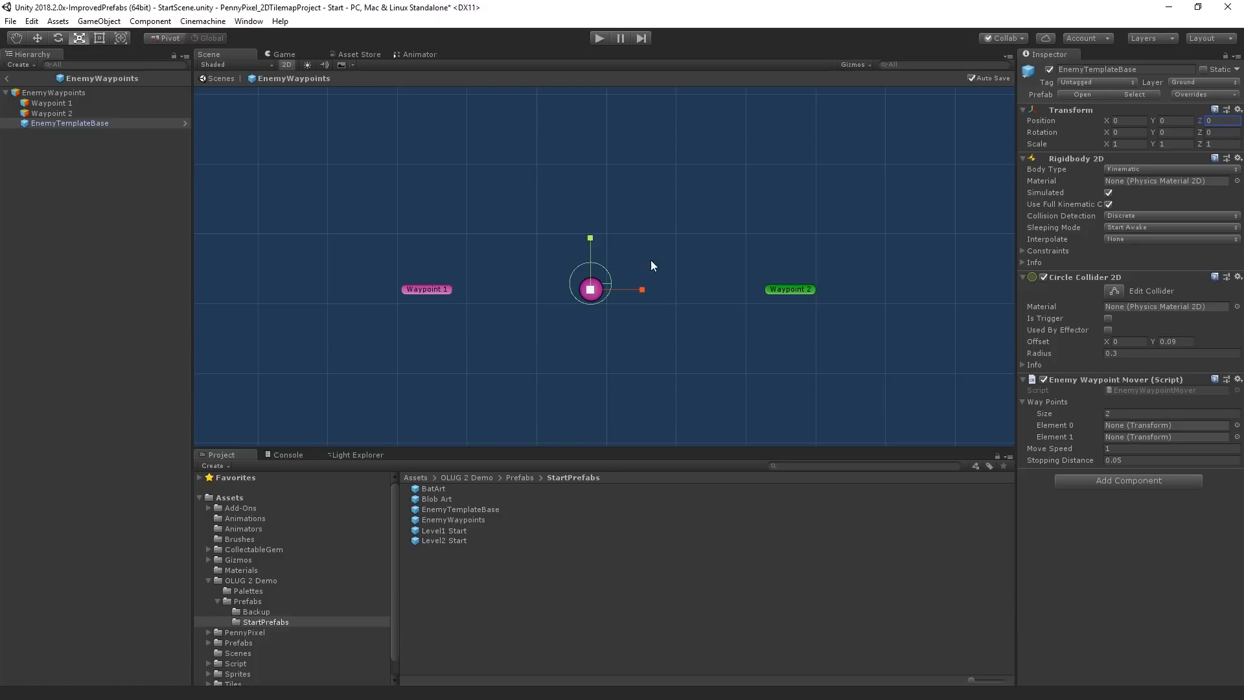
mouse_move(689, 295)
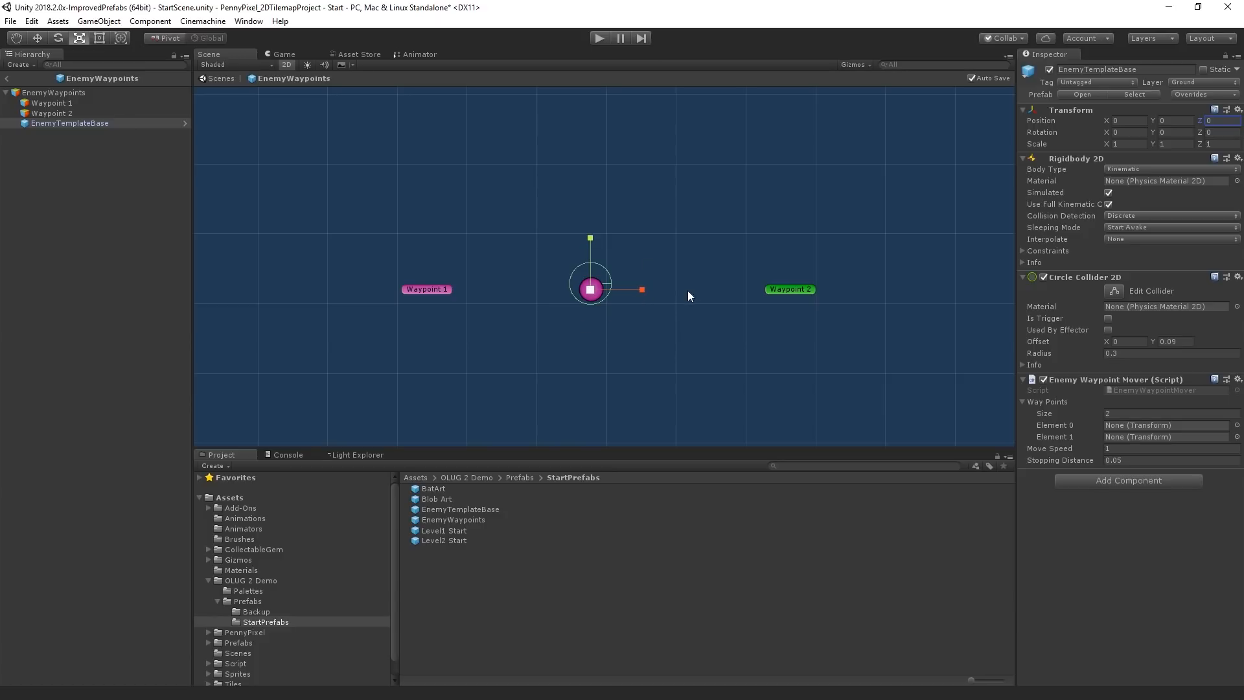
mouse_move(385, 201)
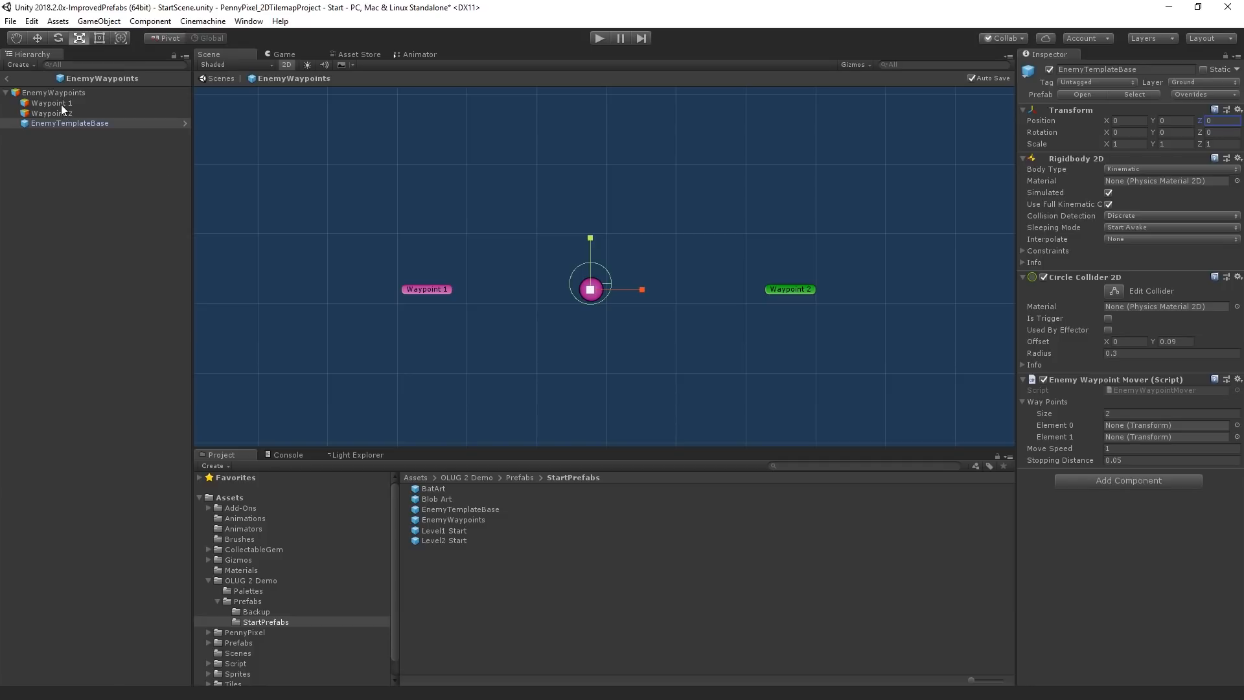
Step: Assign Waypoint 1 and Waypoint 2 to Element 0 and Element 1 of the nested enemy's Way Points list
click(1167, 425)
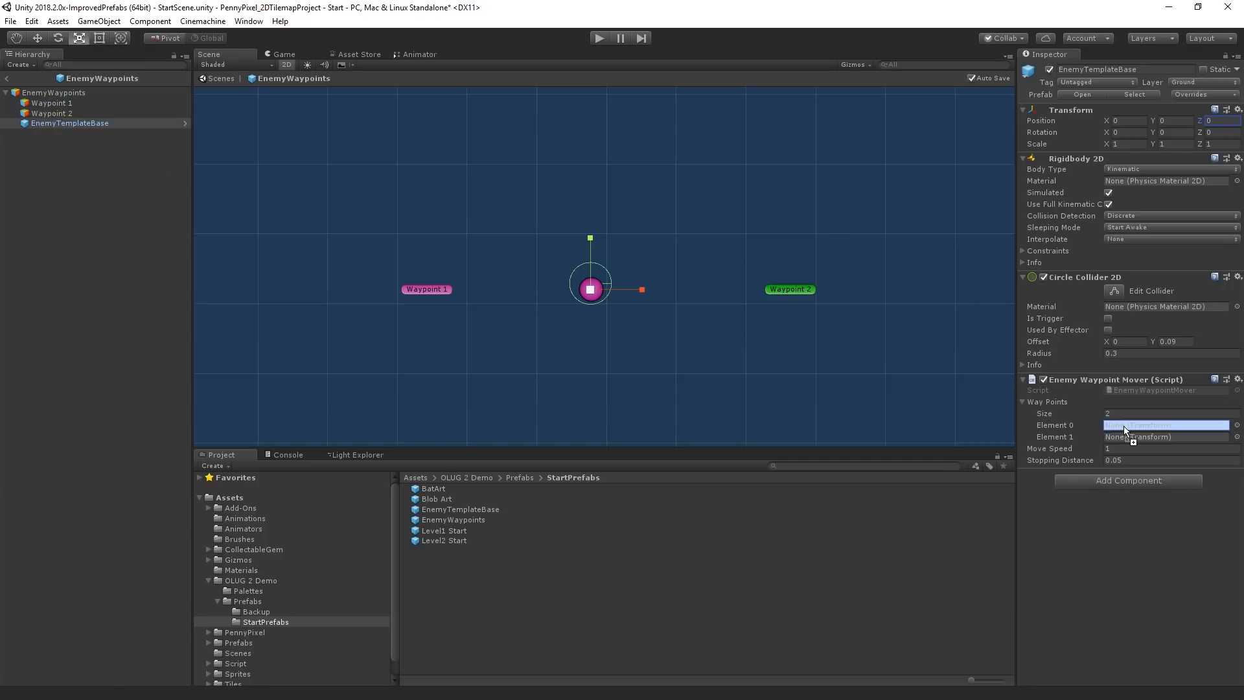
click(1165, 424)
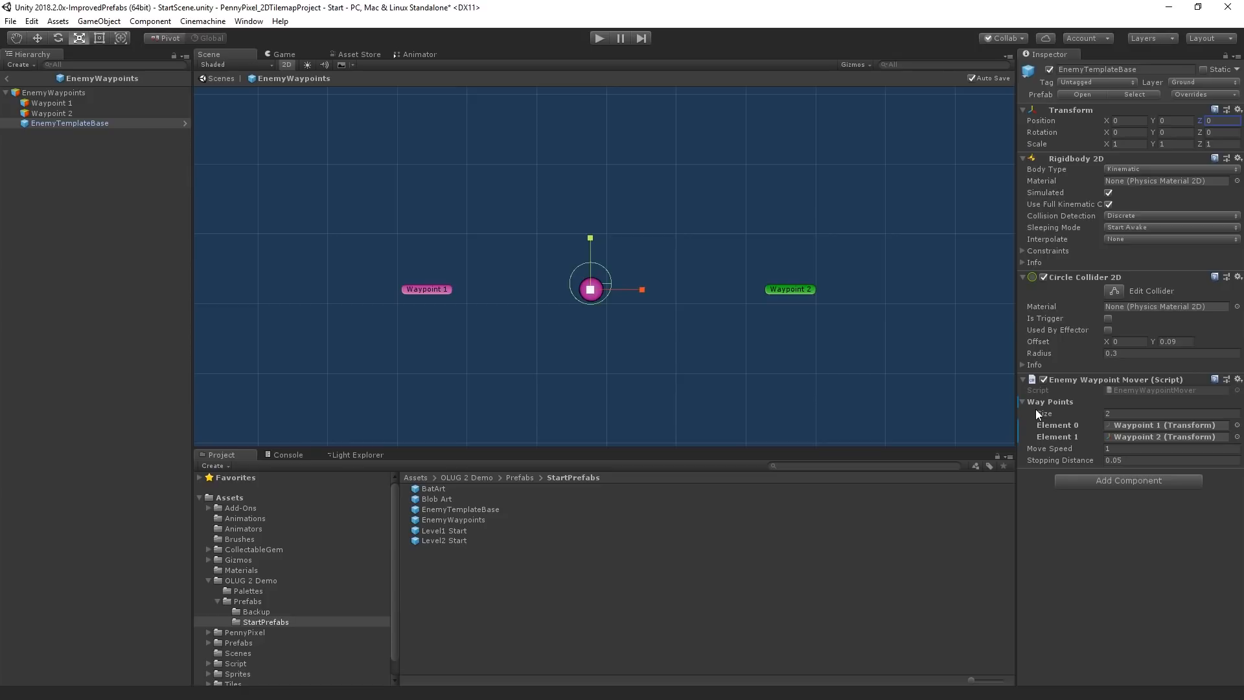
mouse_move(995, 409)
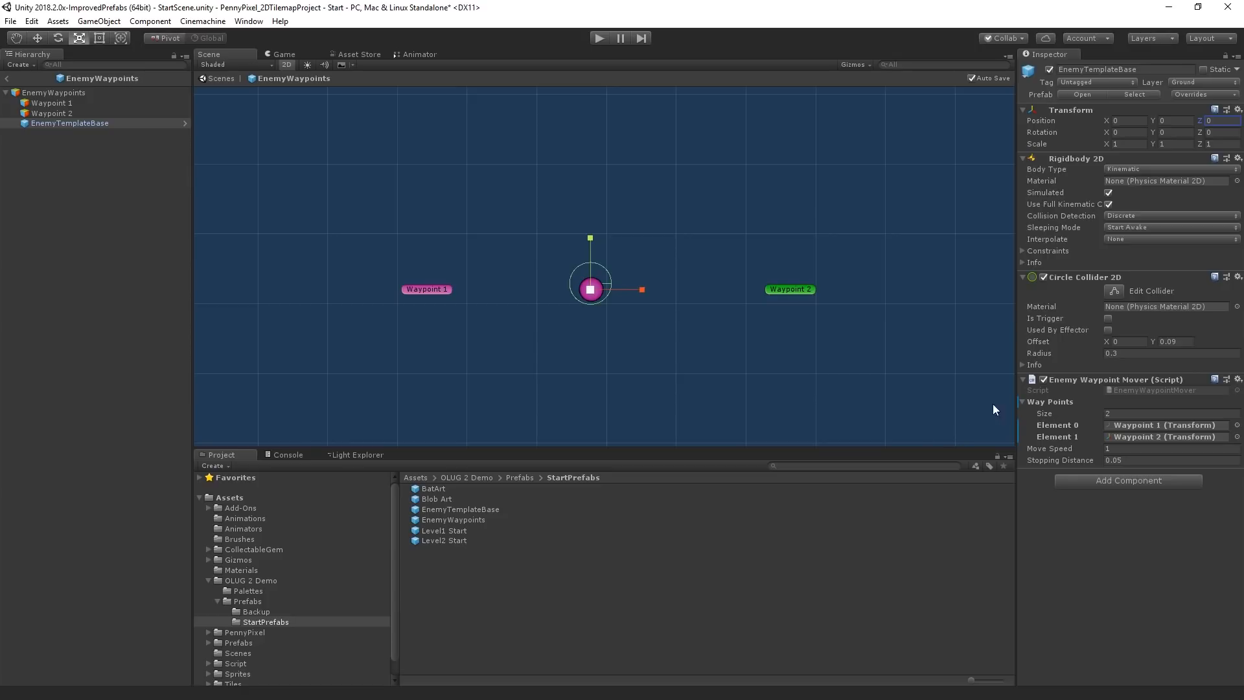
mouse_move(1022, 432)
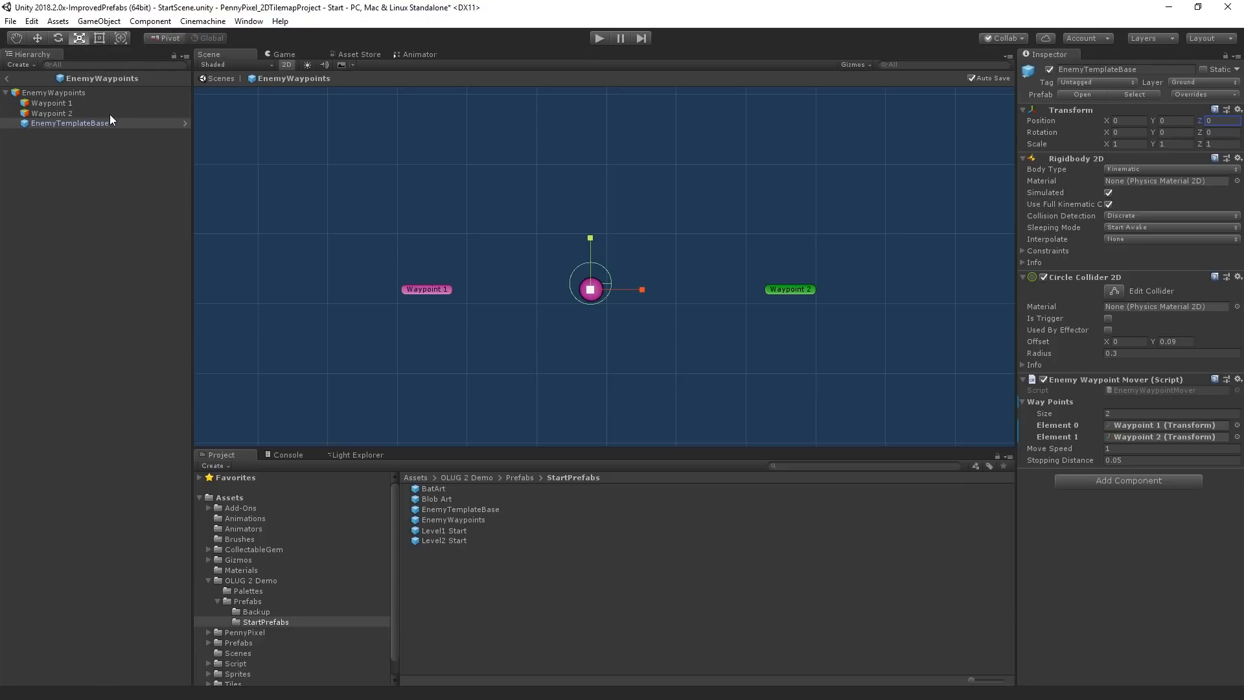
mouse_move(87, 127)
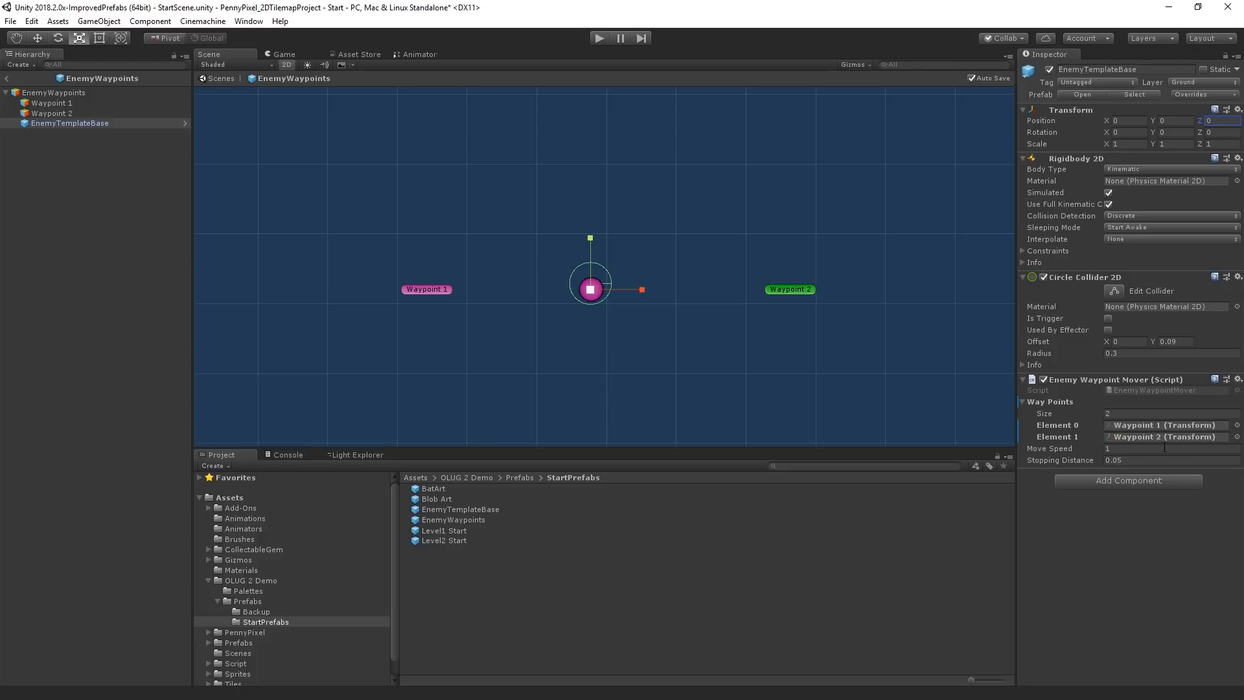
mouse_move(1022, 293)
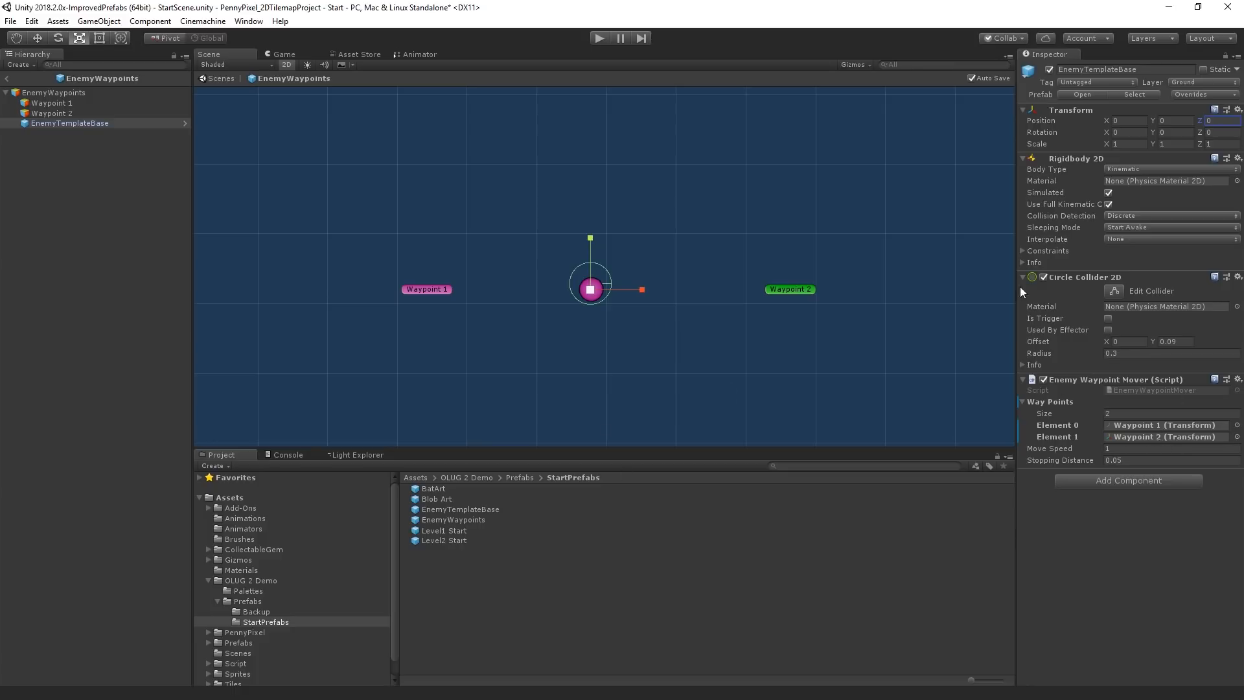
mouse_move(1197, 97)
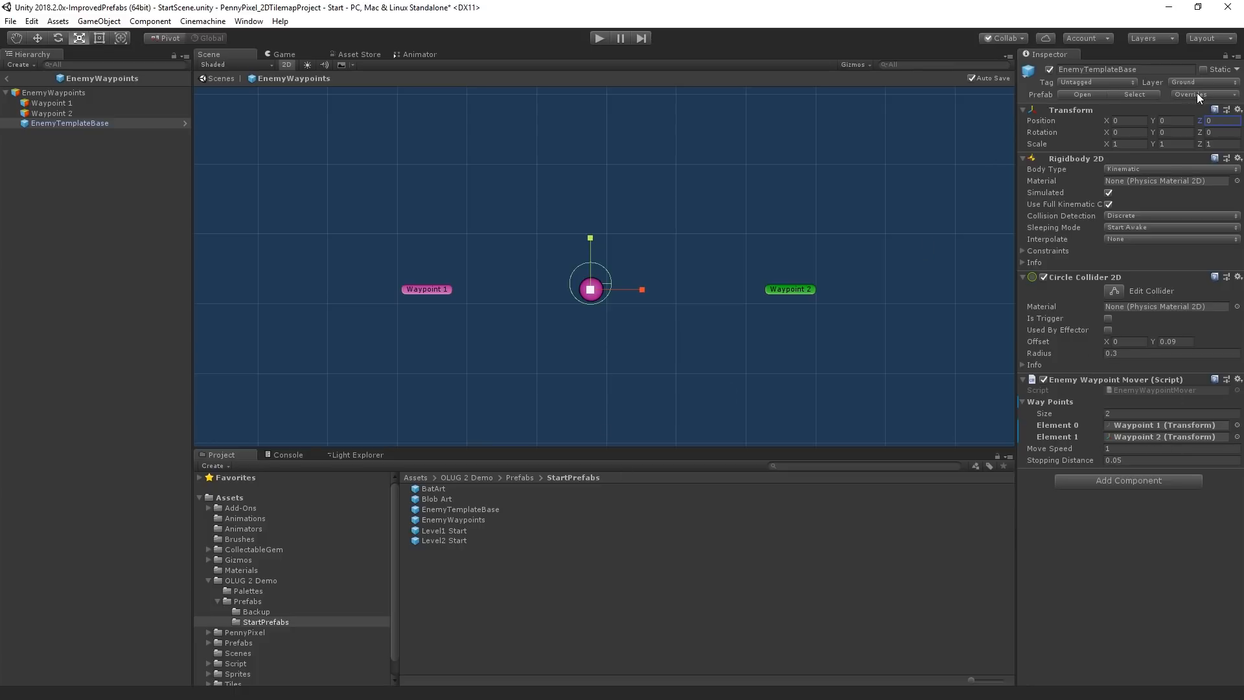
Step: Compare the Enemy Waypoint Mover override against its prefab source via the Overrides dropdown
click(1202, 93)
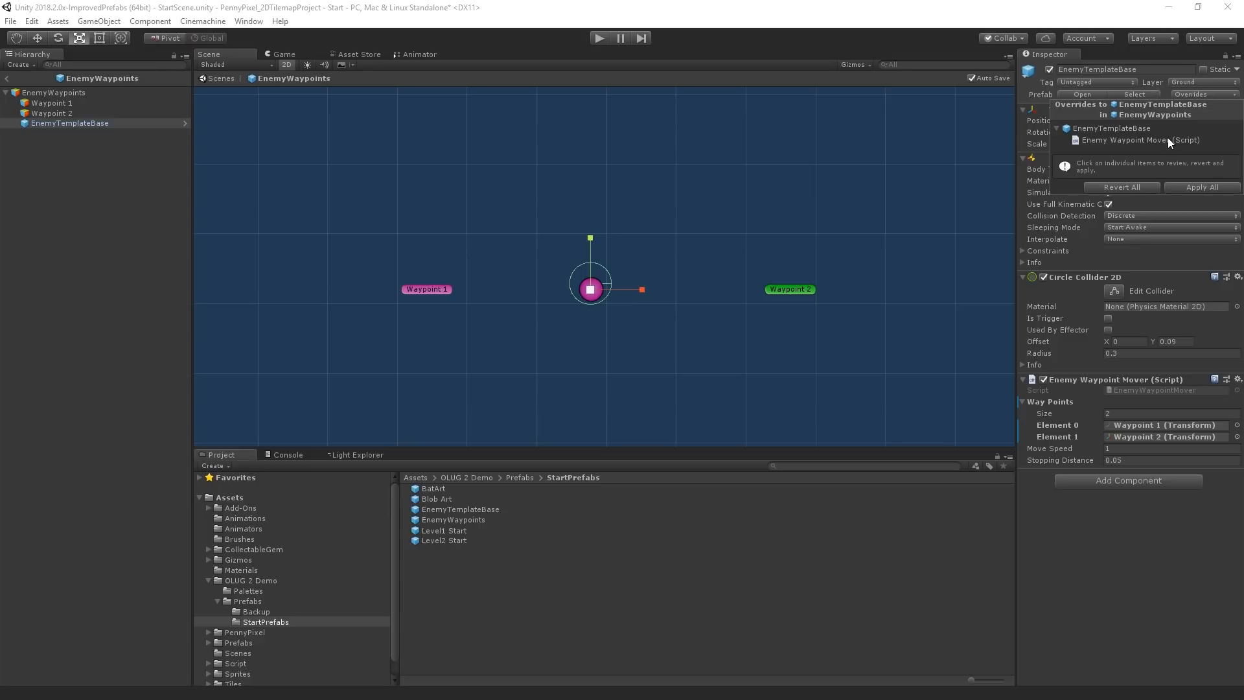
click(1140, 140)
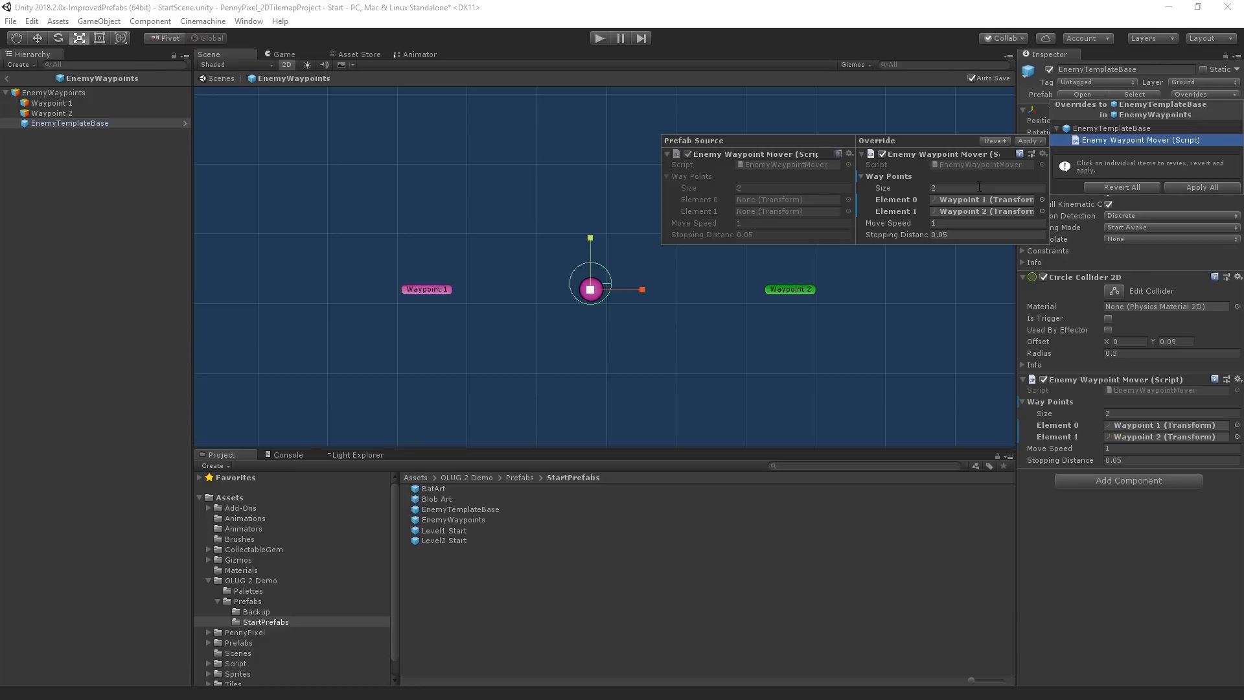
mouse_move(887, 175)
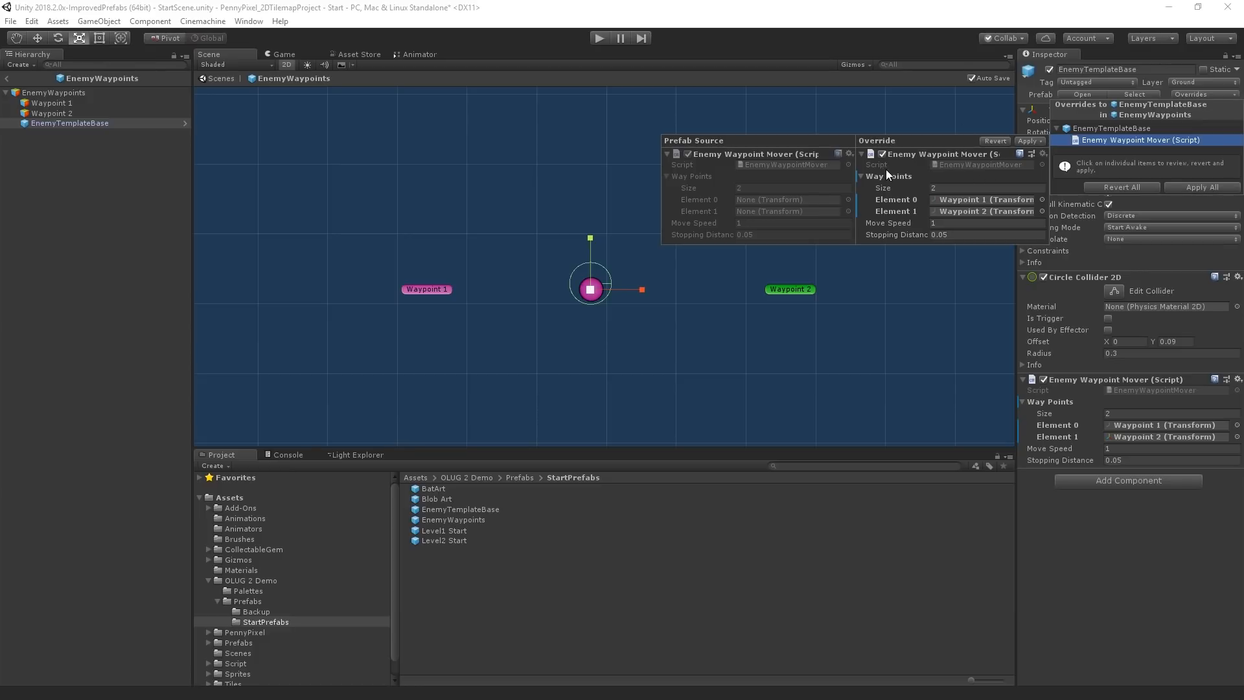